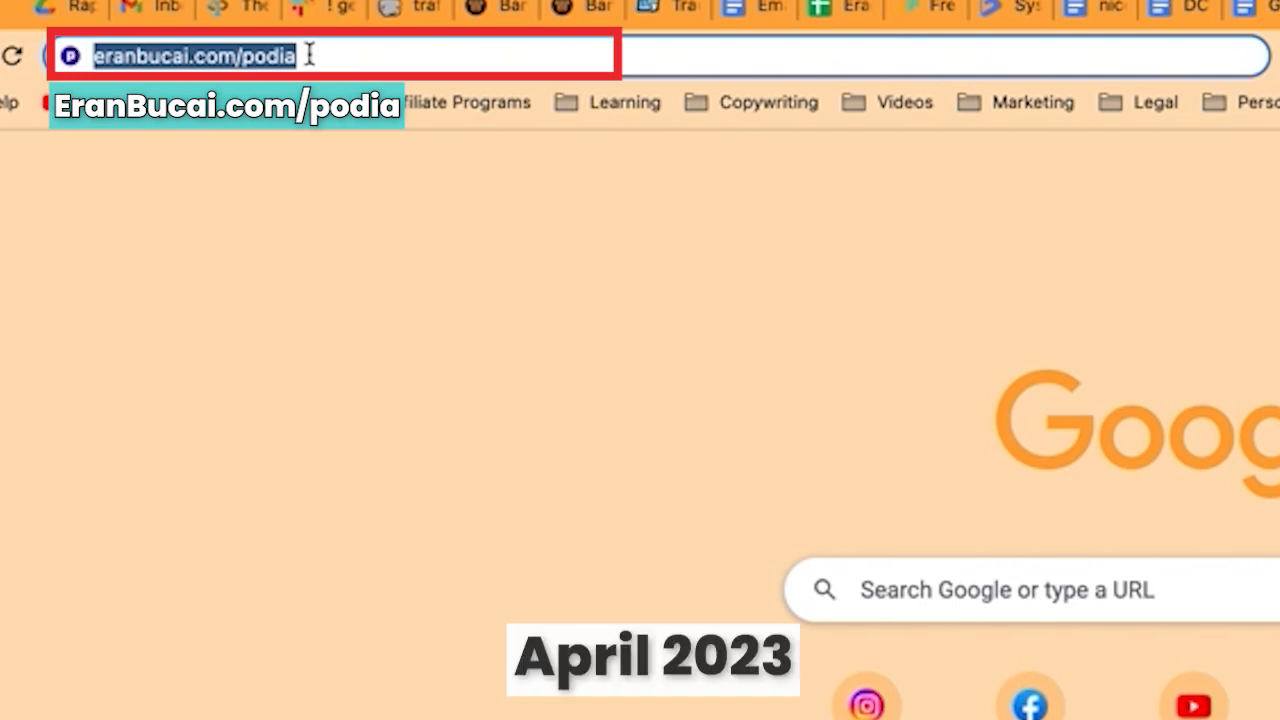
{"action": "mouse_move", "coordinate": [352, 181]}
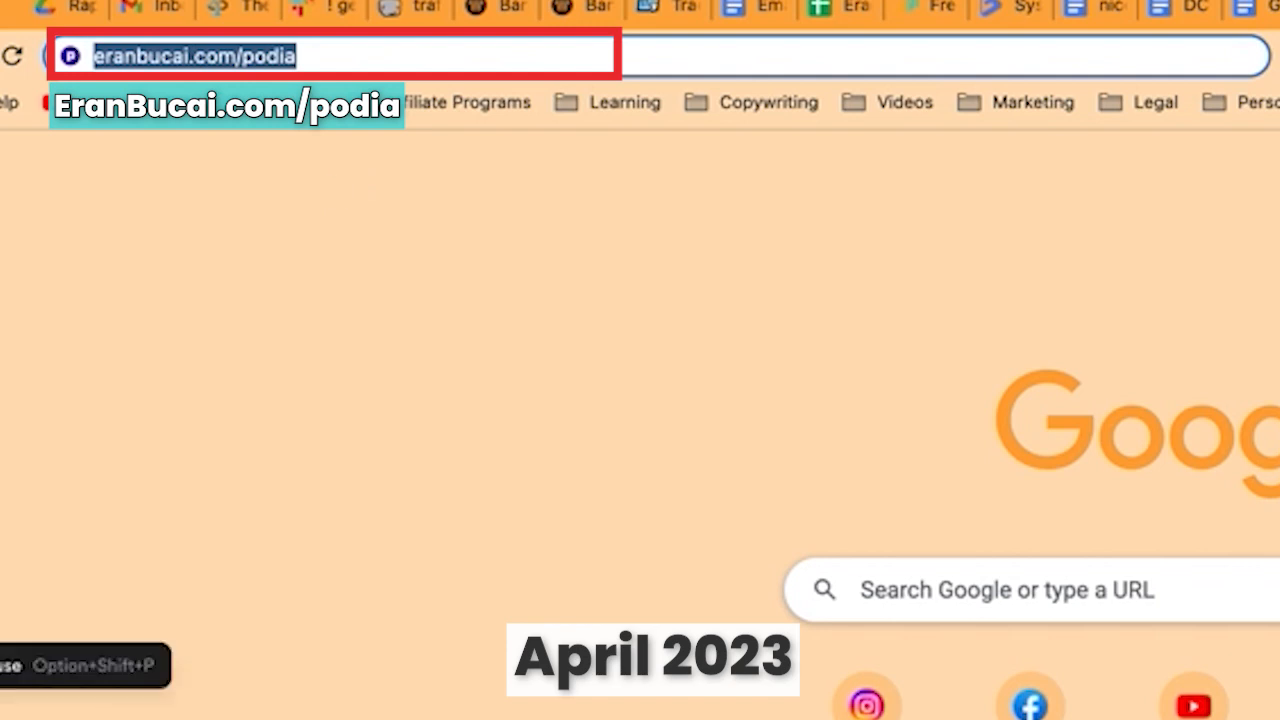
- Load eranbucai.com/podia in Chrome to check where the link goes
{"action": "key", "text": "Enter"}
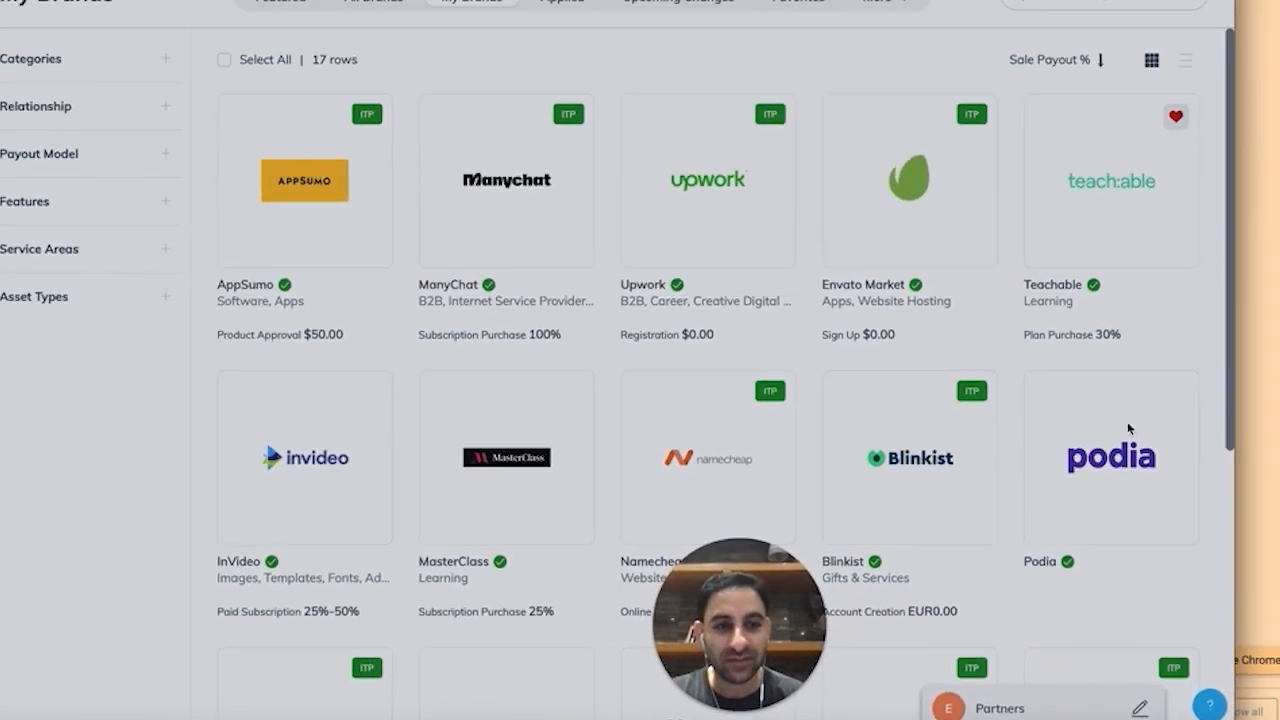
- Generate and save the Podia affiliate tracking link podia.sjv.io/qnXN4Y
{"action": "left_click", "coordinate": [1111, 457]}
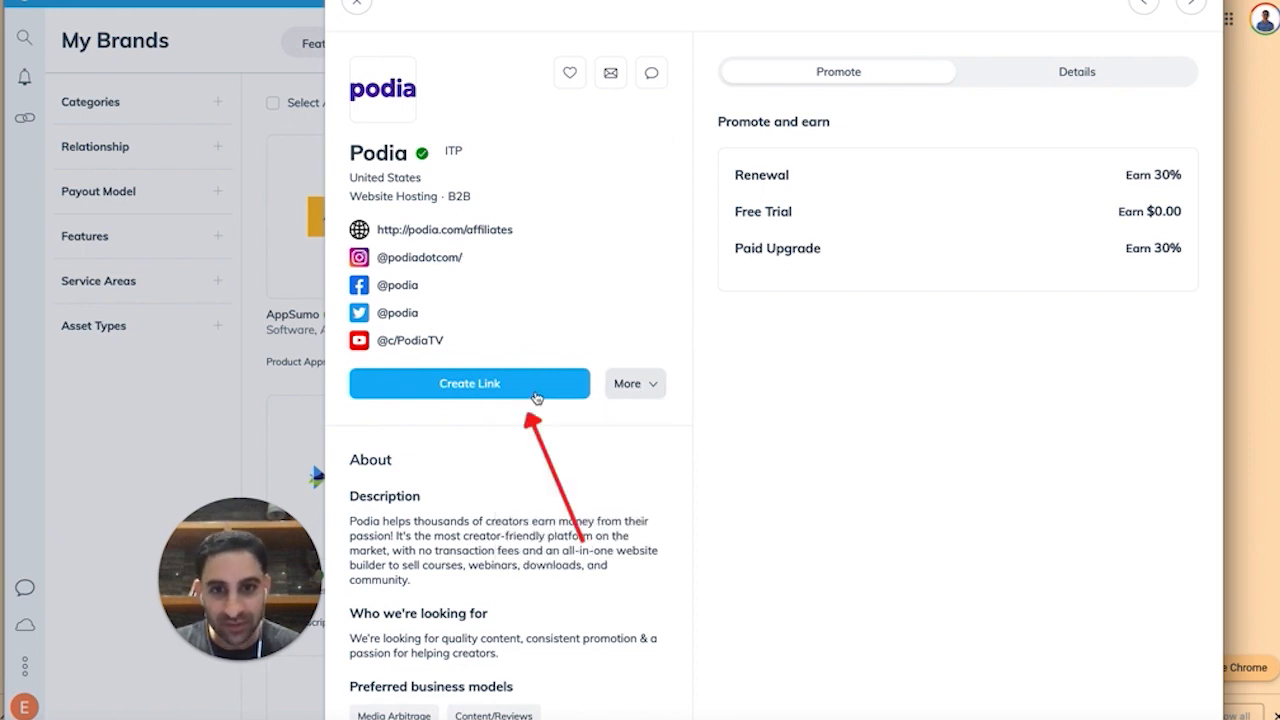
{"action": "left_click", "coordinate": [469, 384]}
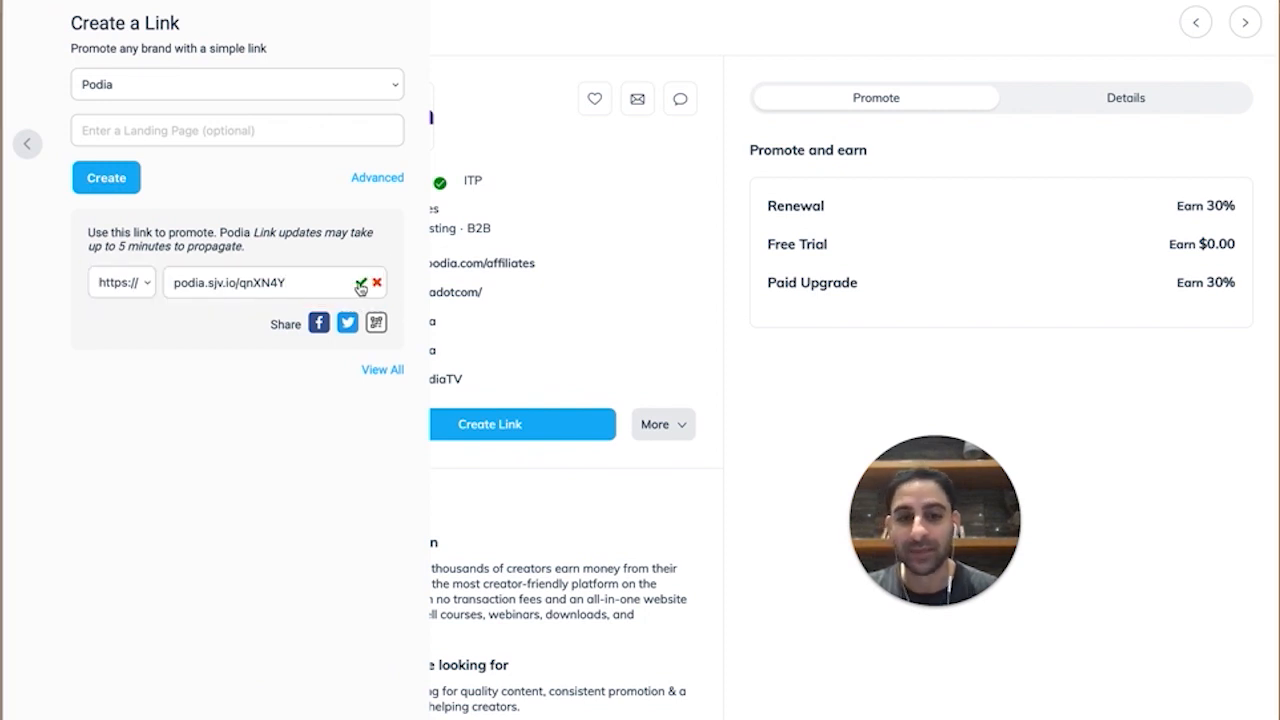
{"action": "left_click", "coordinate": [362, 283]}
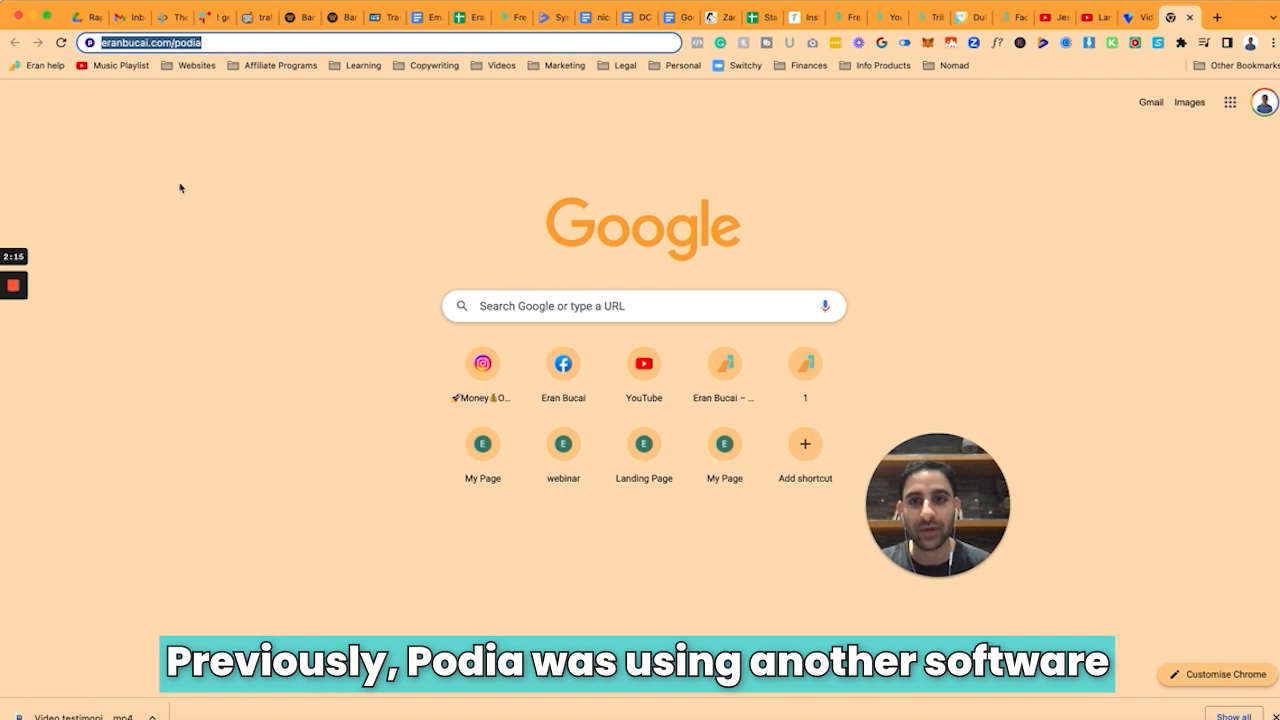
{"action": "mouse_move", "coordinate": [226, 246]}
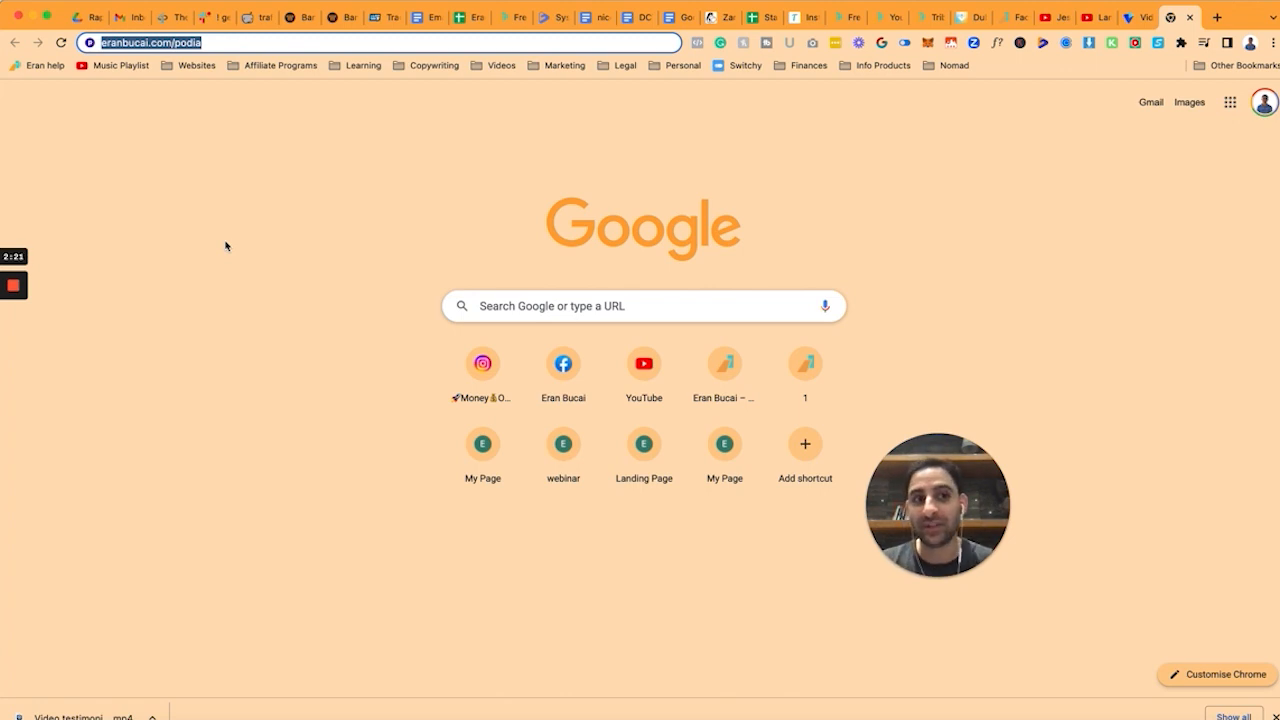
{"action": "mouse_move", "coordinate": [999, 210]}
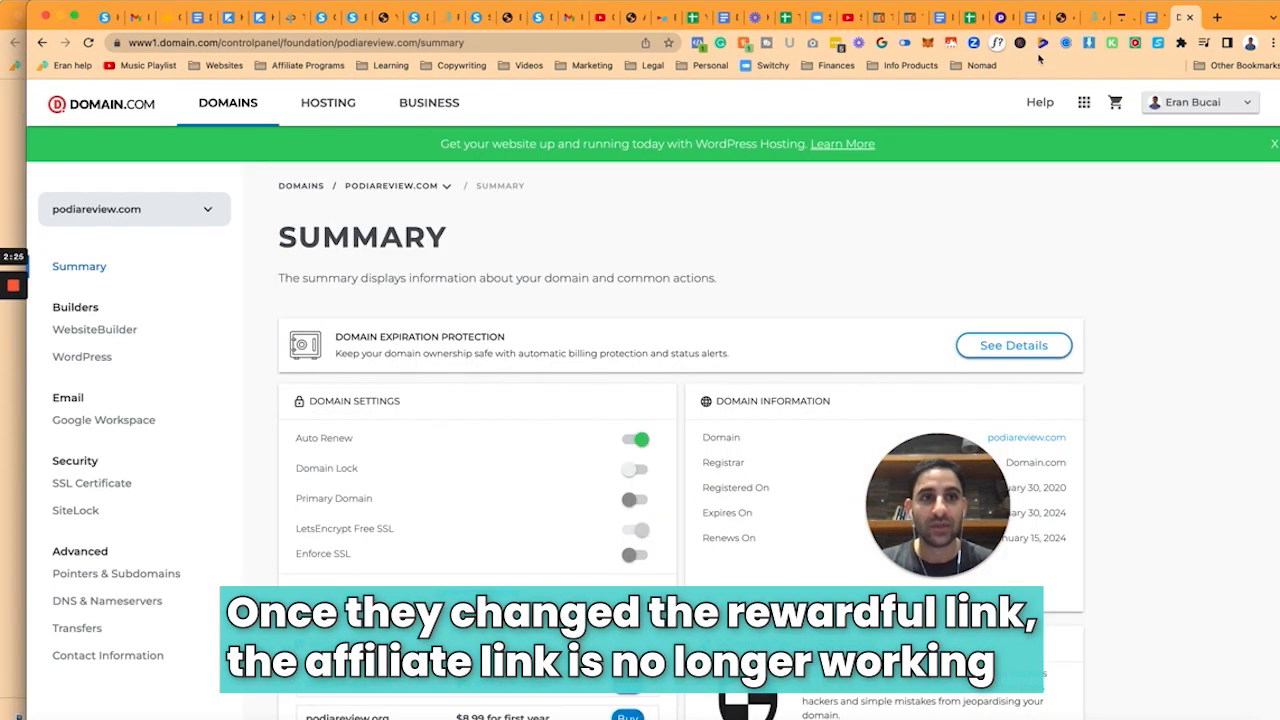
{"action": "mouse_move", "coordinate": [997, 17]}
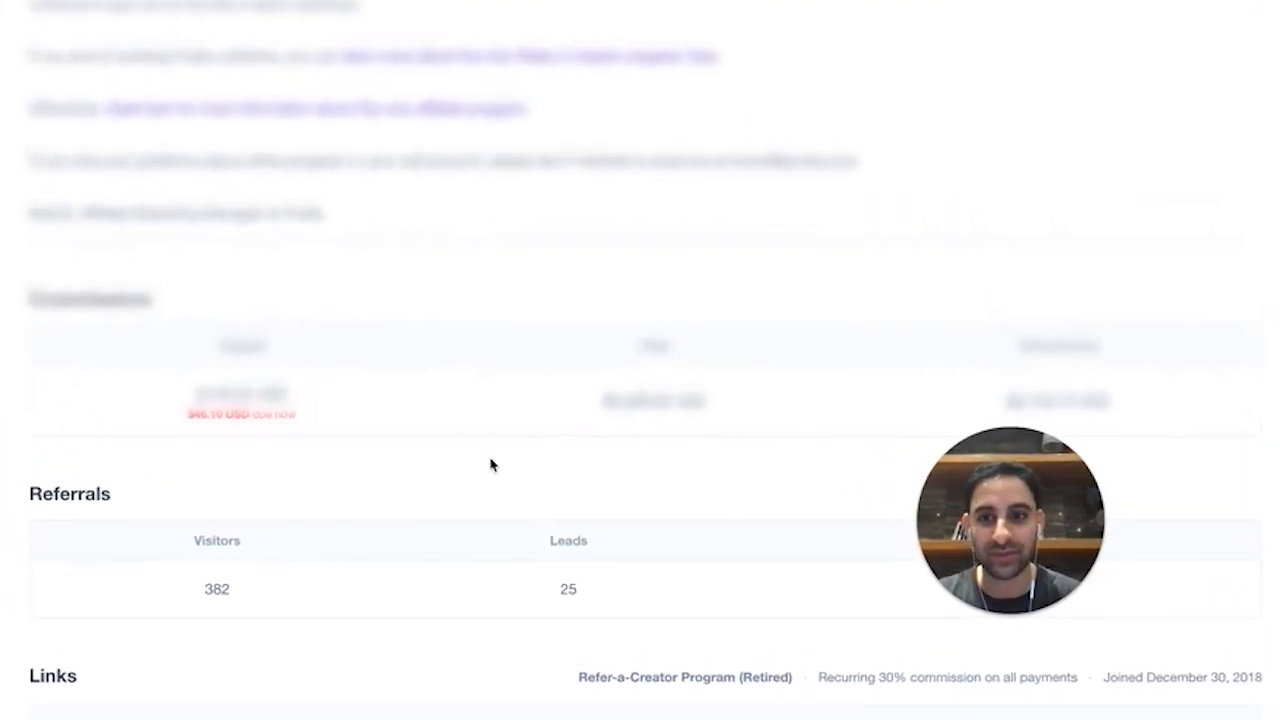
{"action": "scroll", "scroll_direction": "down", "scroll_amount": 3}
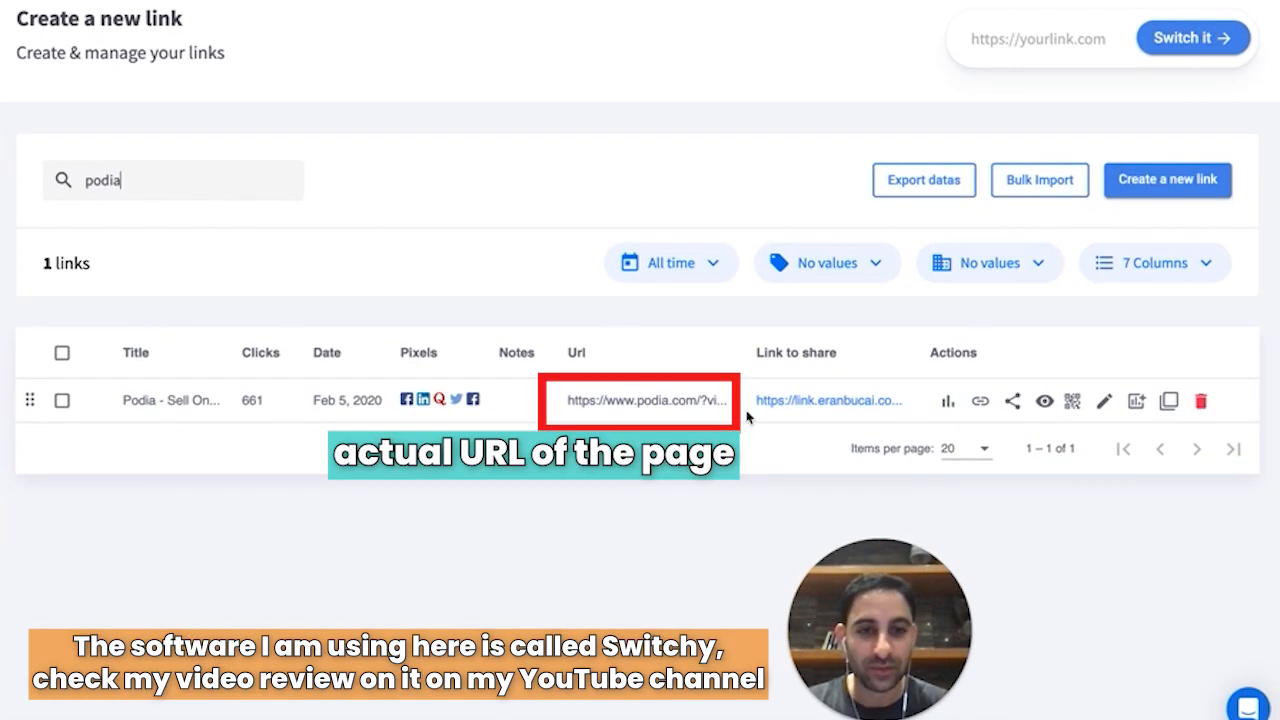
{"action": "mouse_move", "coordinate": [796, 404]}
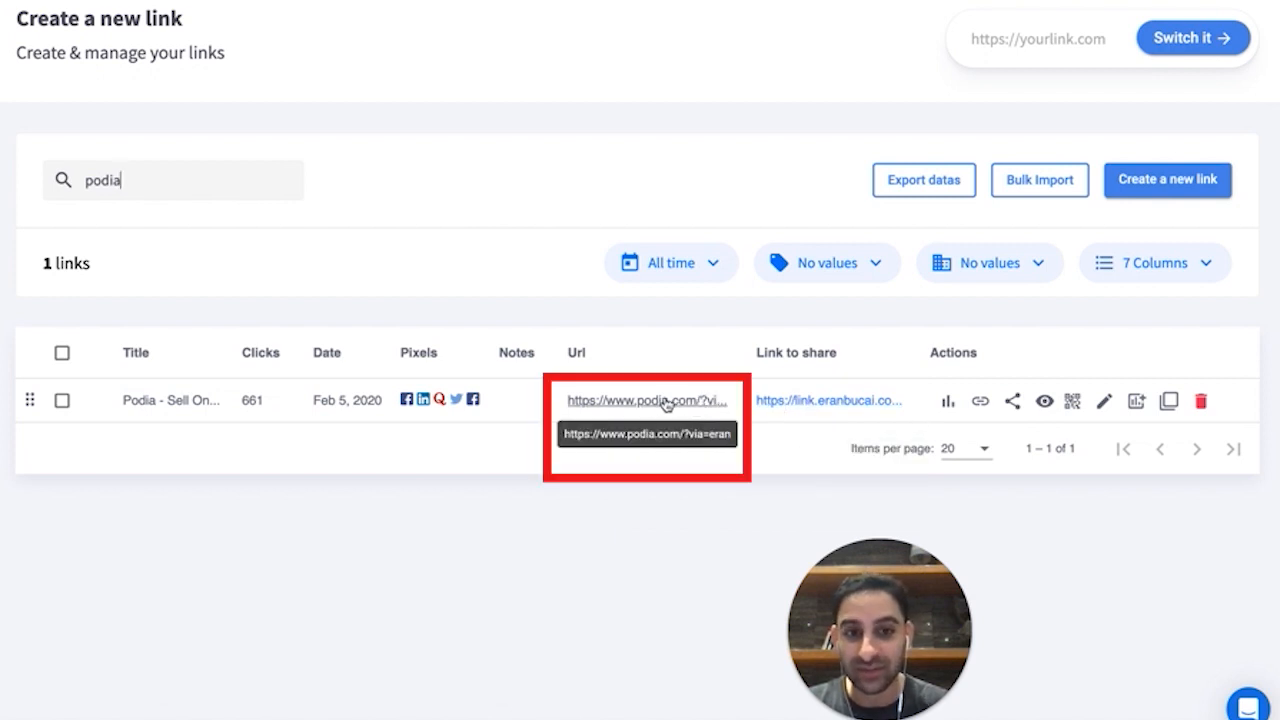
{"action": "mouse_move", "coordinate": [1075, 401]}
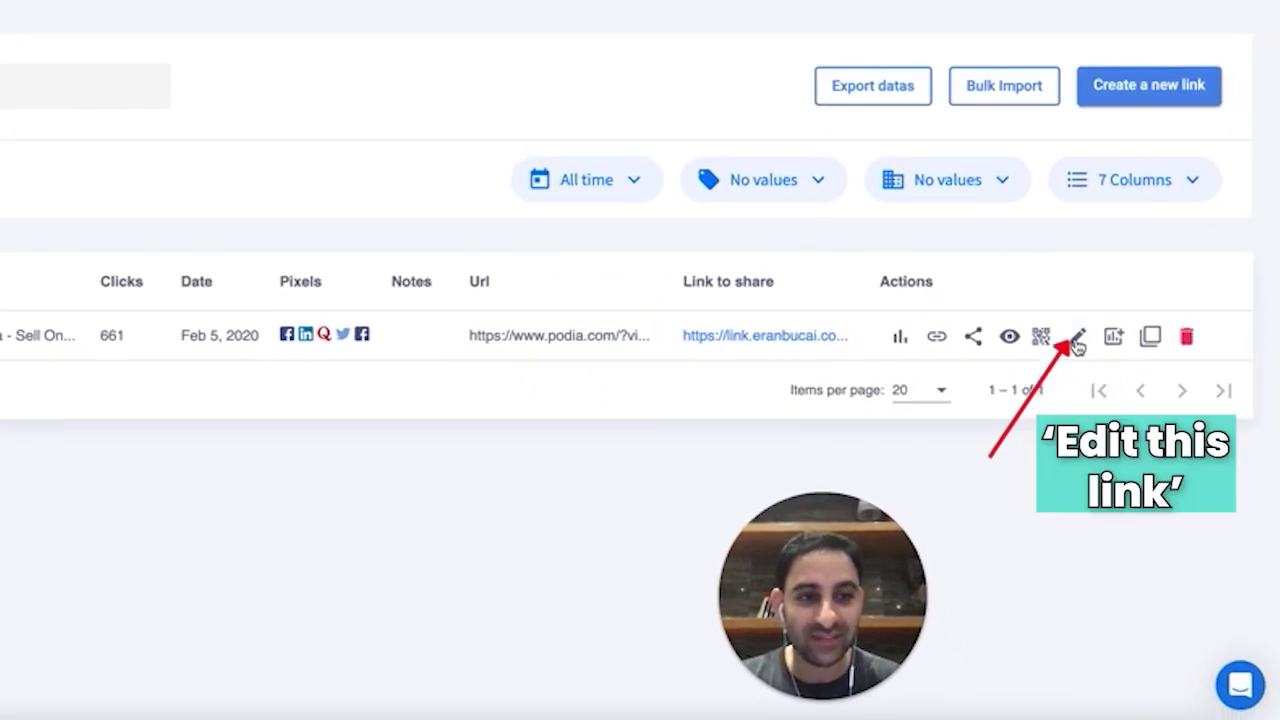
{"action": "left_click", "coordinate": [1081, 336]}
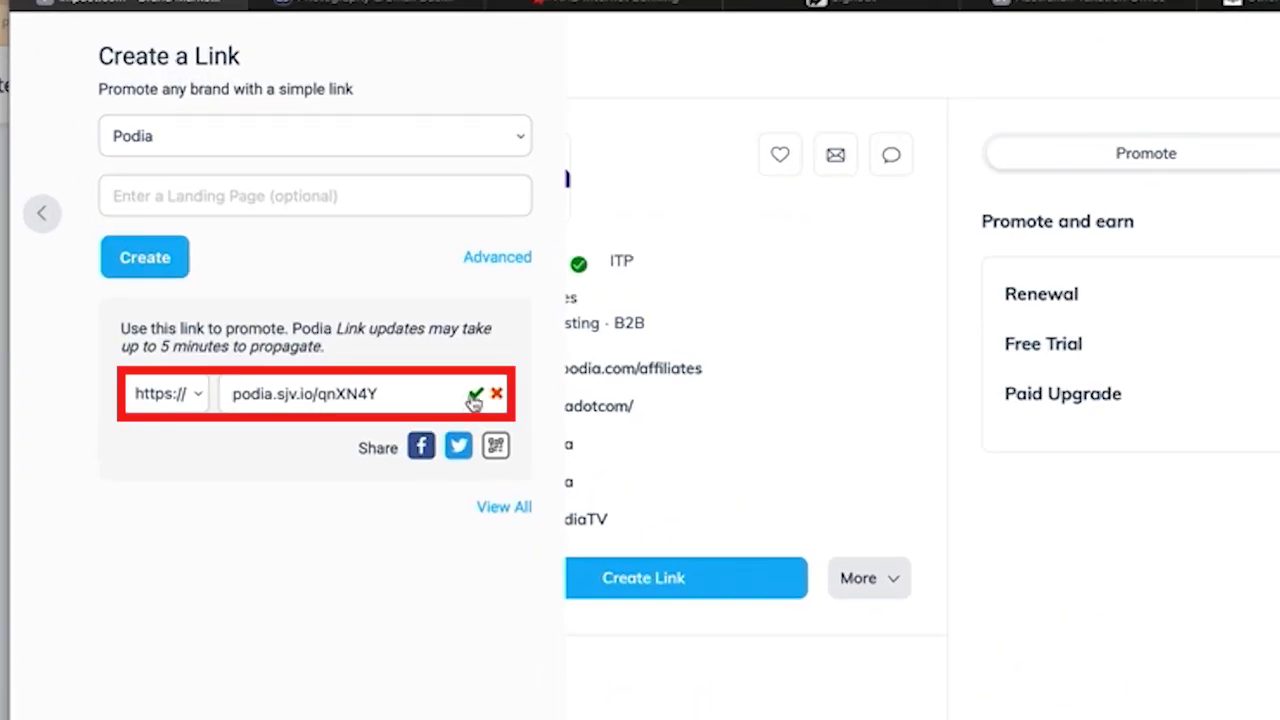
{"action": "left_click", "coordinate": [472, 393]}
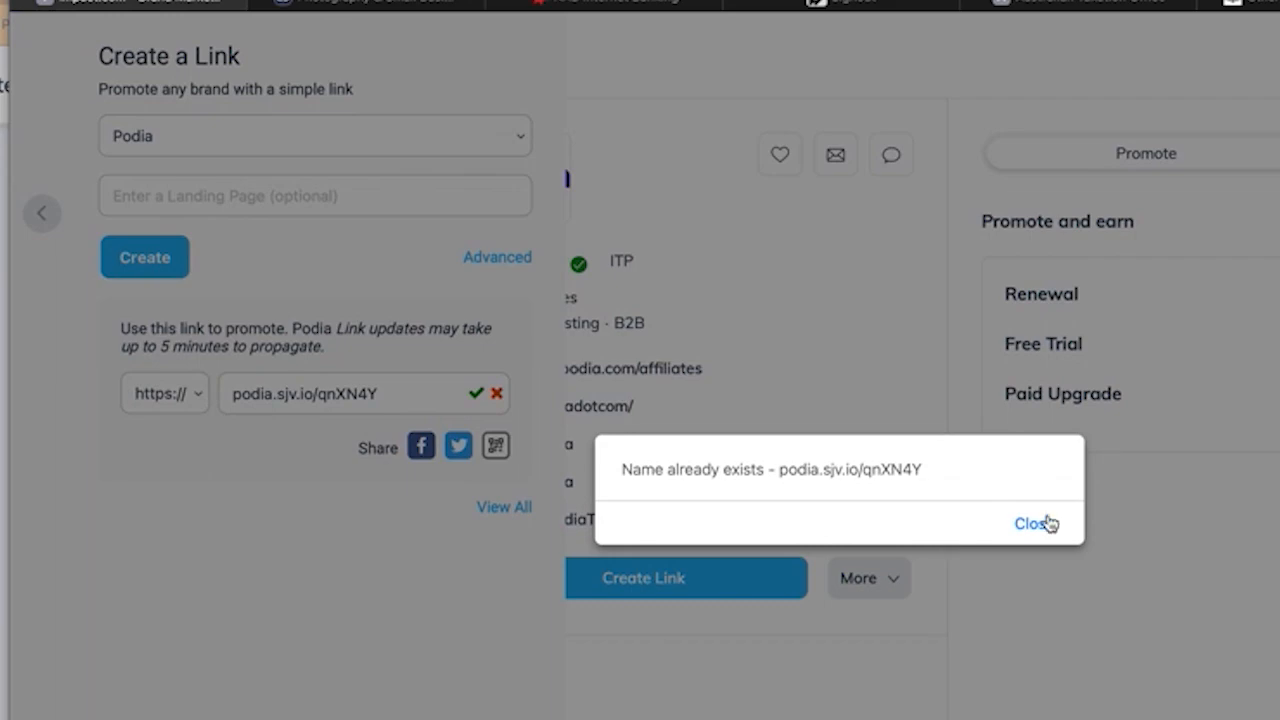
{"action": "left_click", "coordinate": [1032, 524]}
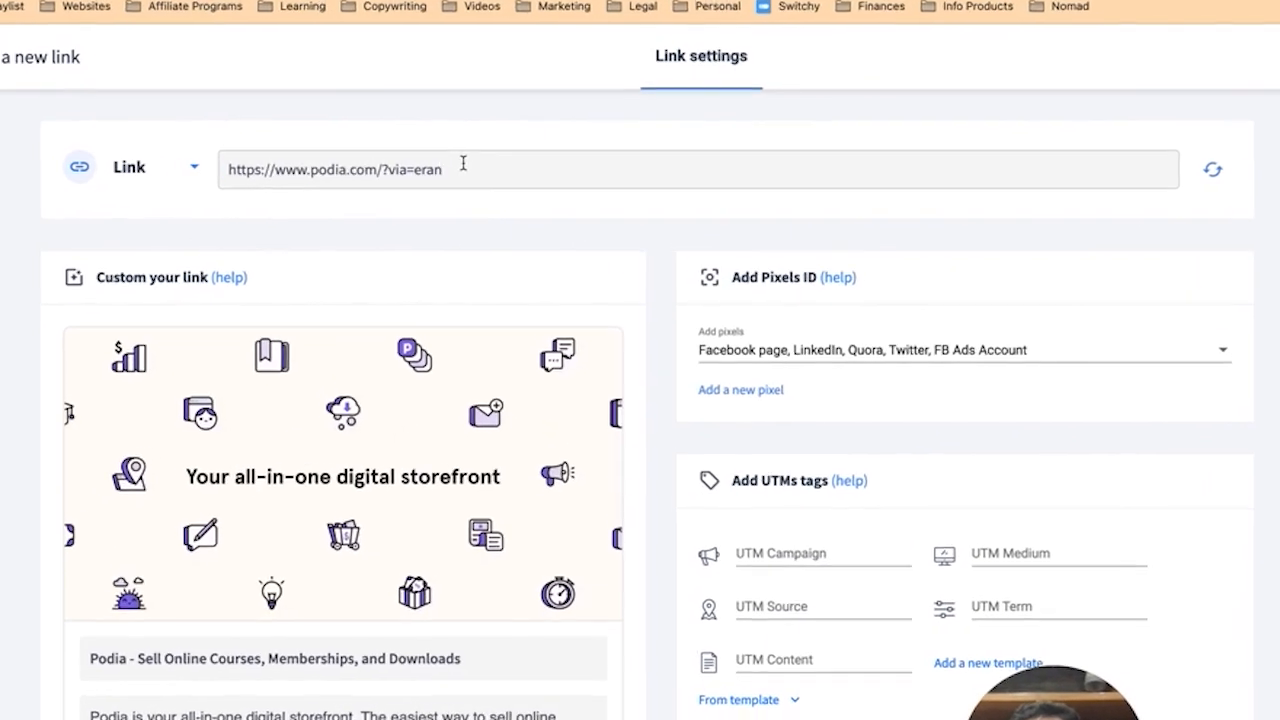
{"action": "type", "text": "podia.sjv.io/qnXN4Y"}
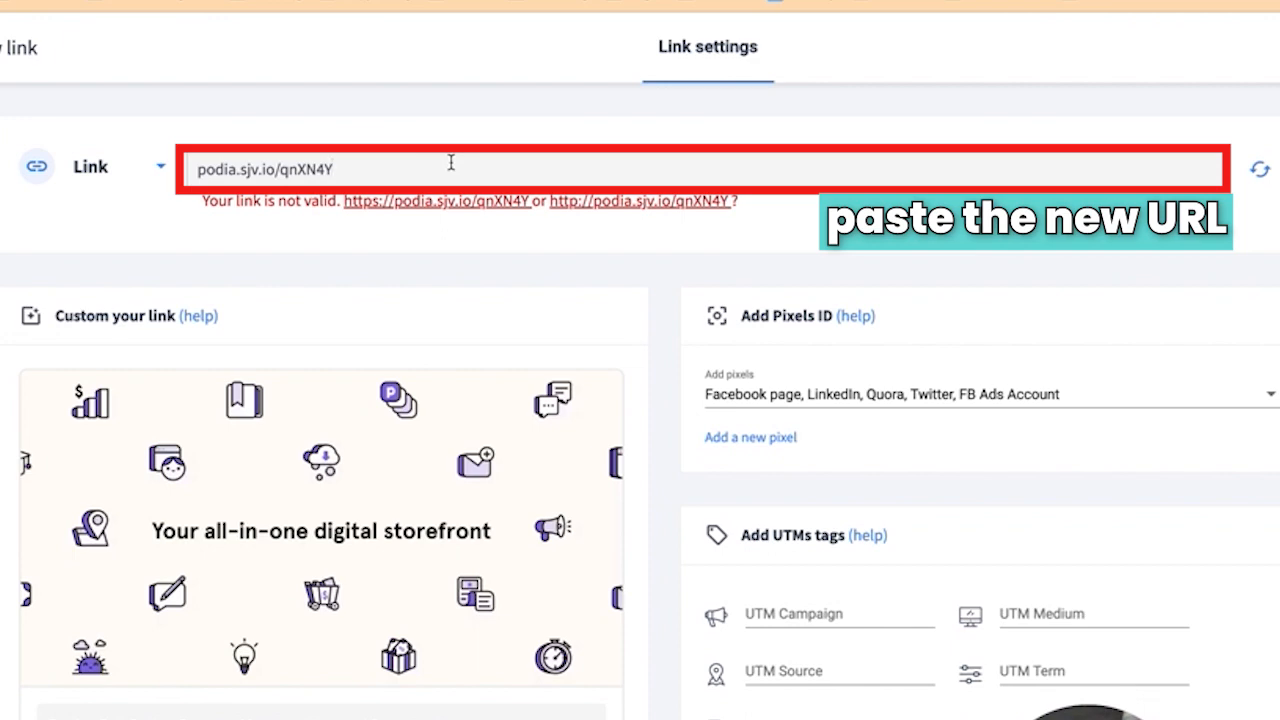
{"action": "type", "text": "https://podia.sjv.io/qnXN4Y"}
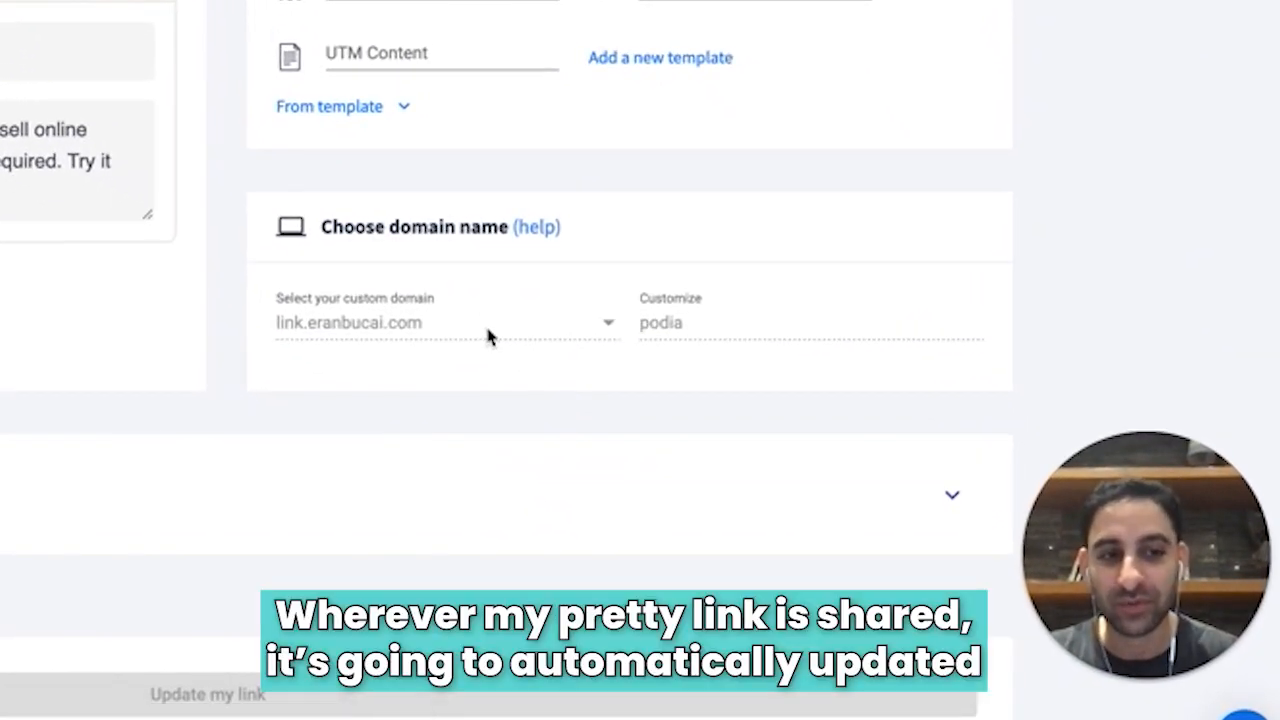
{"action": "mouse_move", "coordinate": [490, 335]}
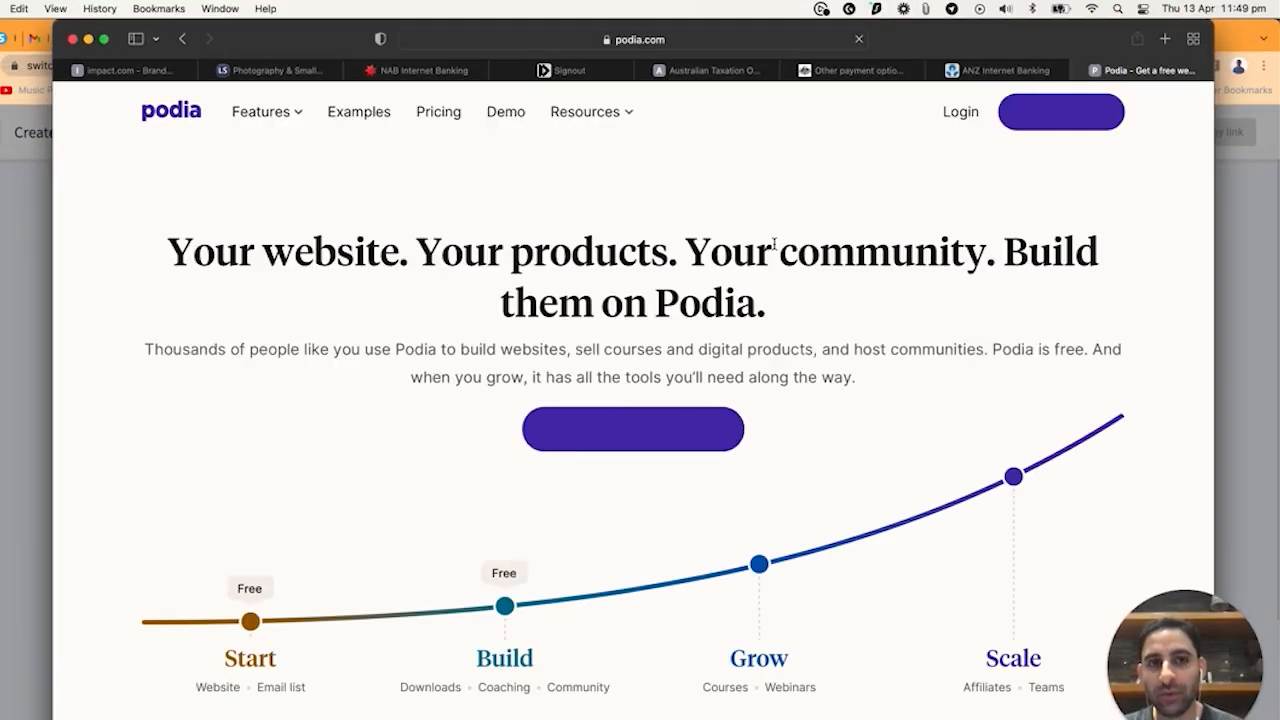
- Confirm Safari's address shows podia.com with the Impact irclickid parameter
{"action": "left_click", "coordinate": [634, 39]}
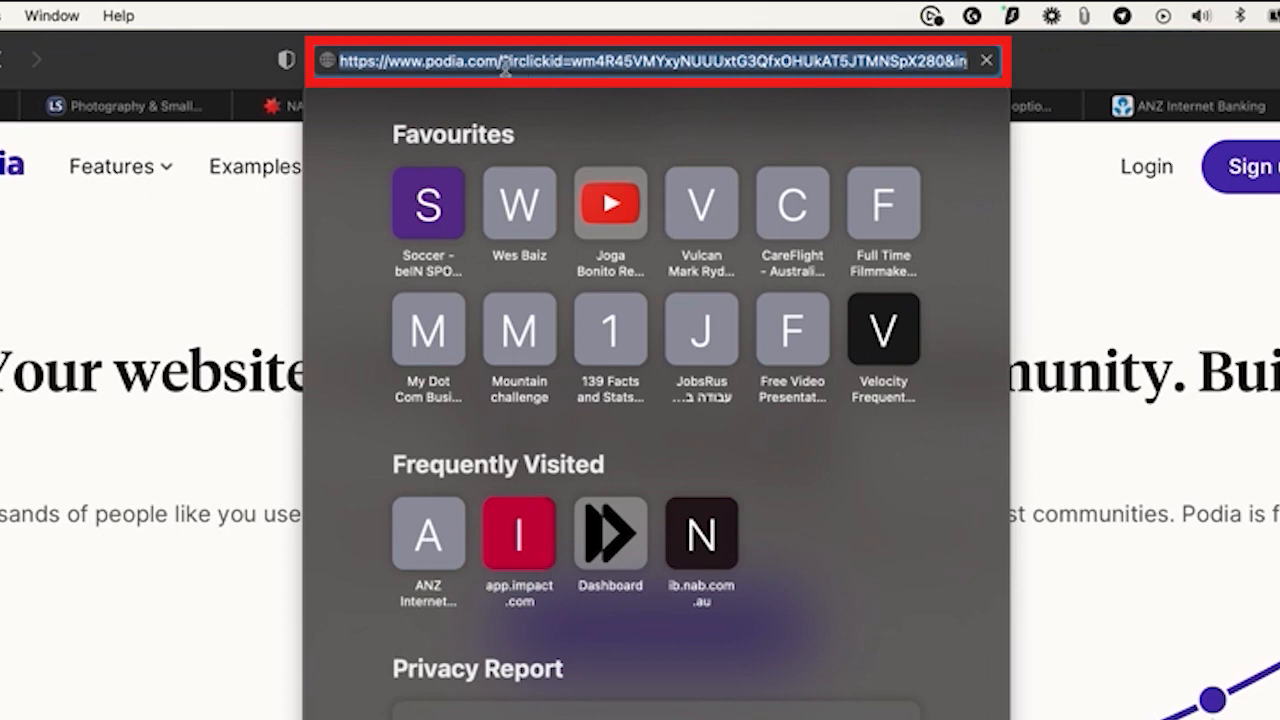
{"action": "mouse_move", "coordinate": [510, 62]}
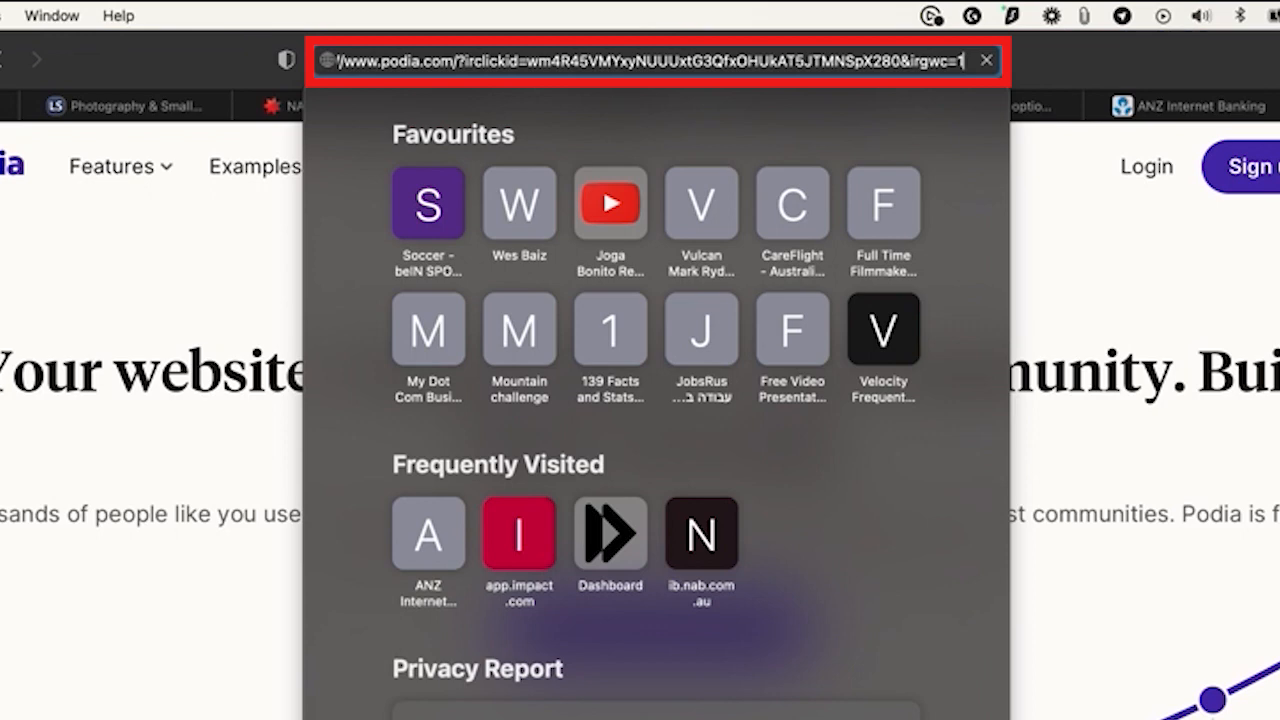
{"action": "mouse_move", "coordinate": [500, 92]}
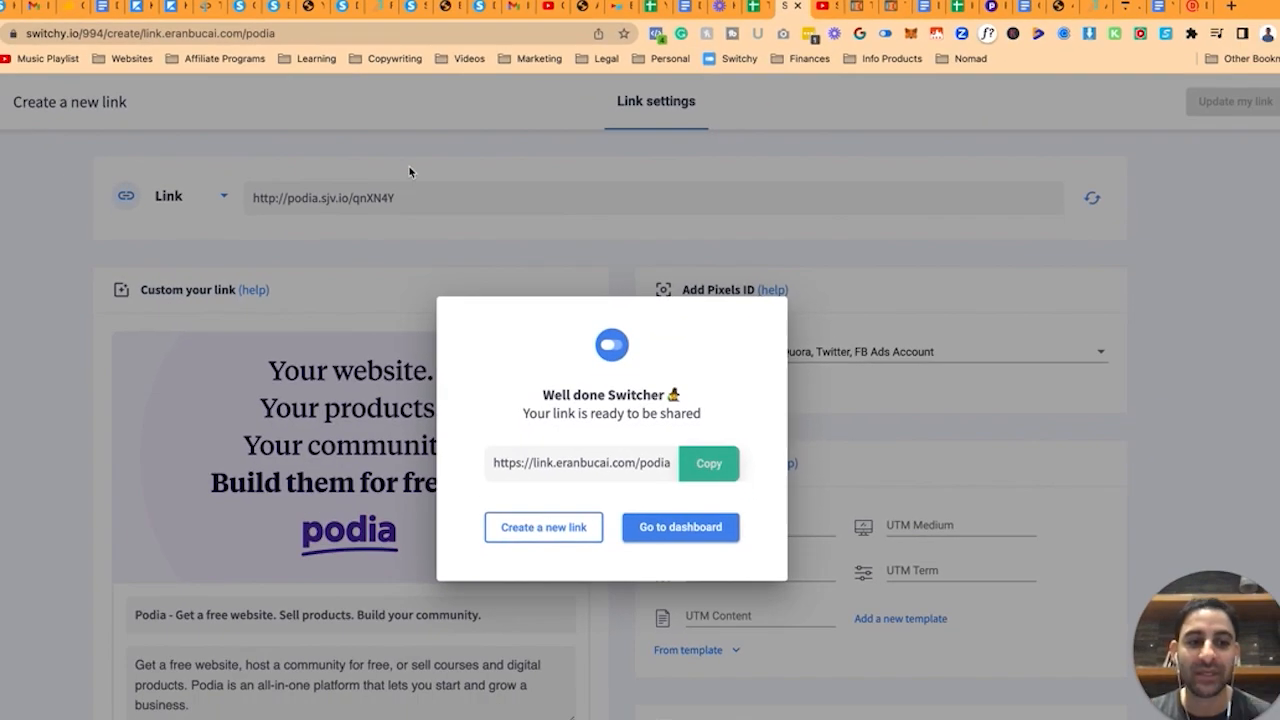
{"action": "mouse_move", "coordinate": [1166, 261]}
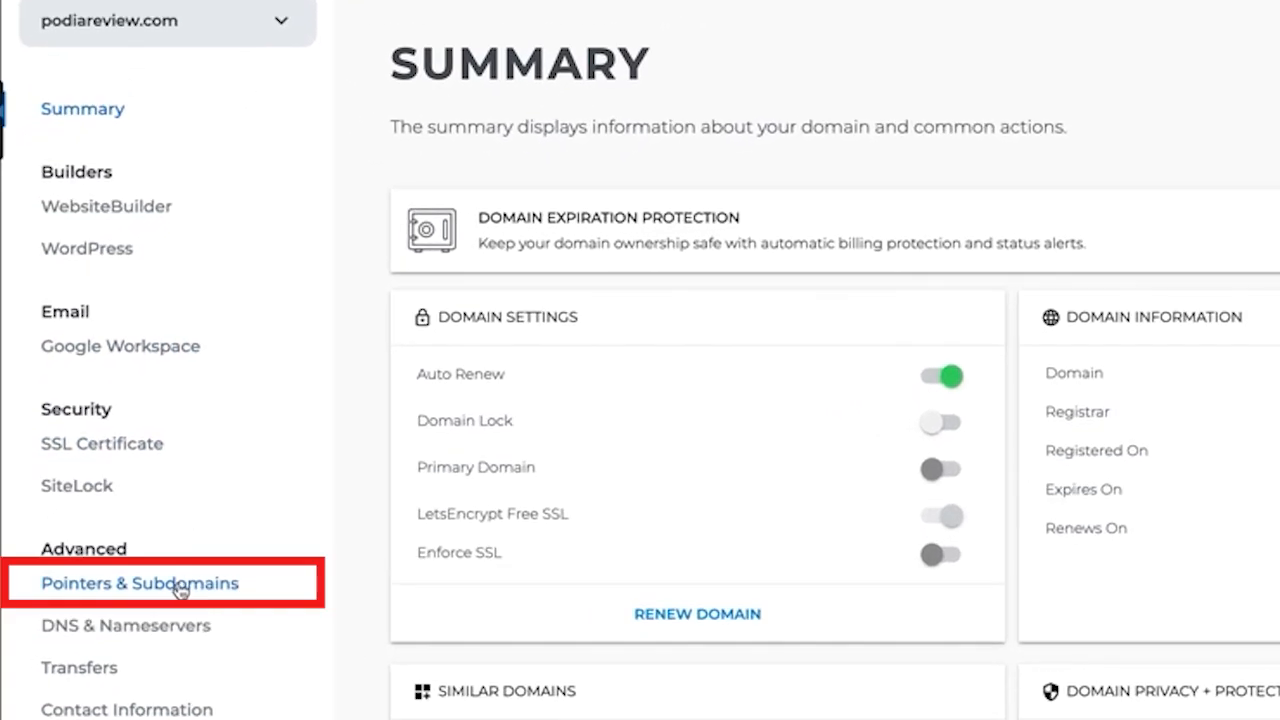
- Set podiareview.com's pointer to URL Standard forwarding to eranbucai.com/podia and save
{"action": "left_click", "coordinate": [139, 583]}
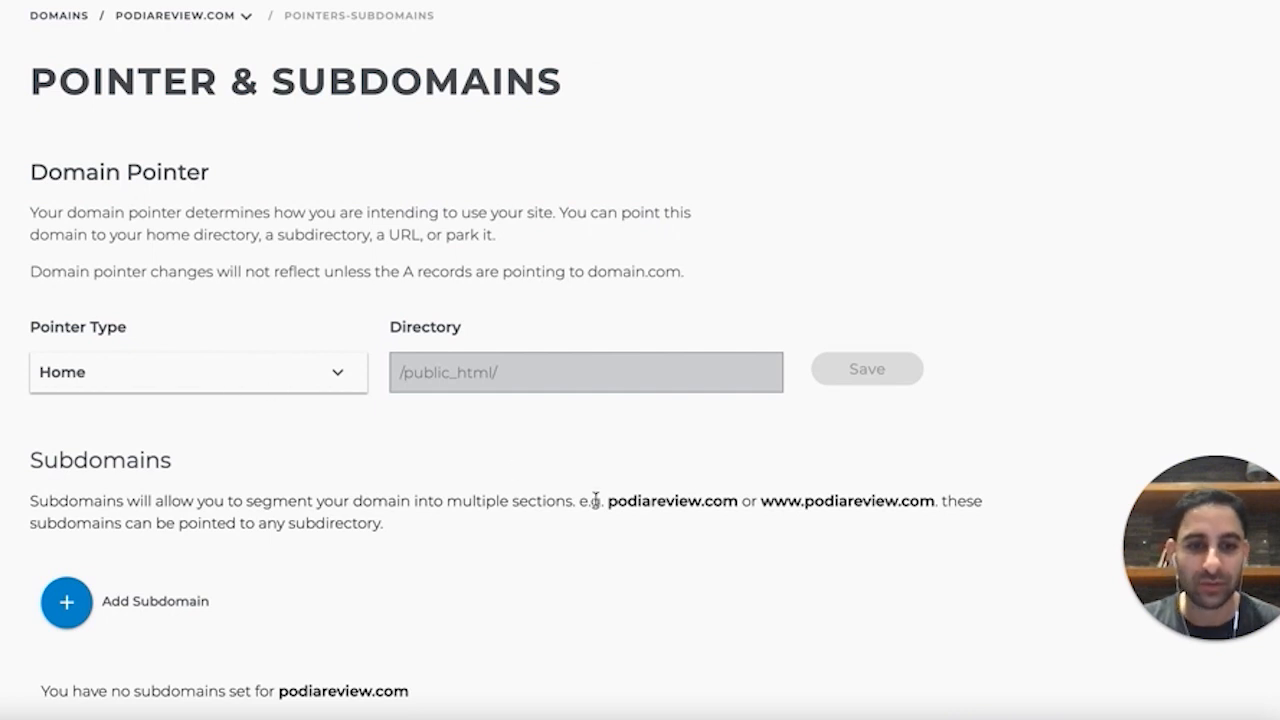
{"action": "left_click", "coordinate": [198, 372]}
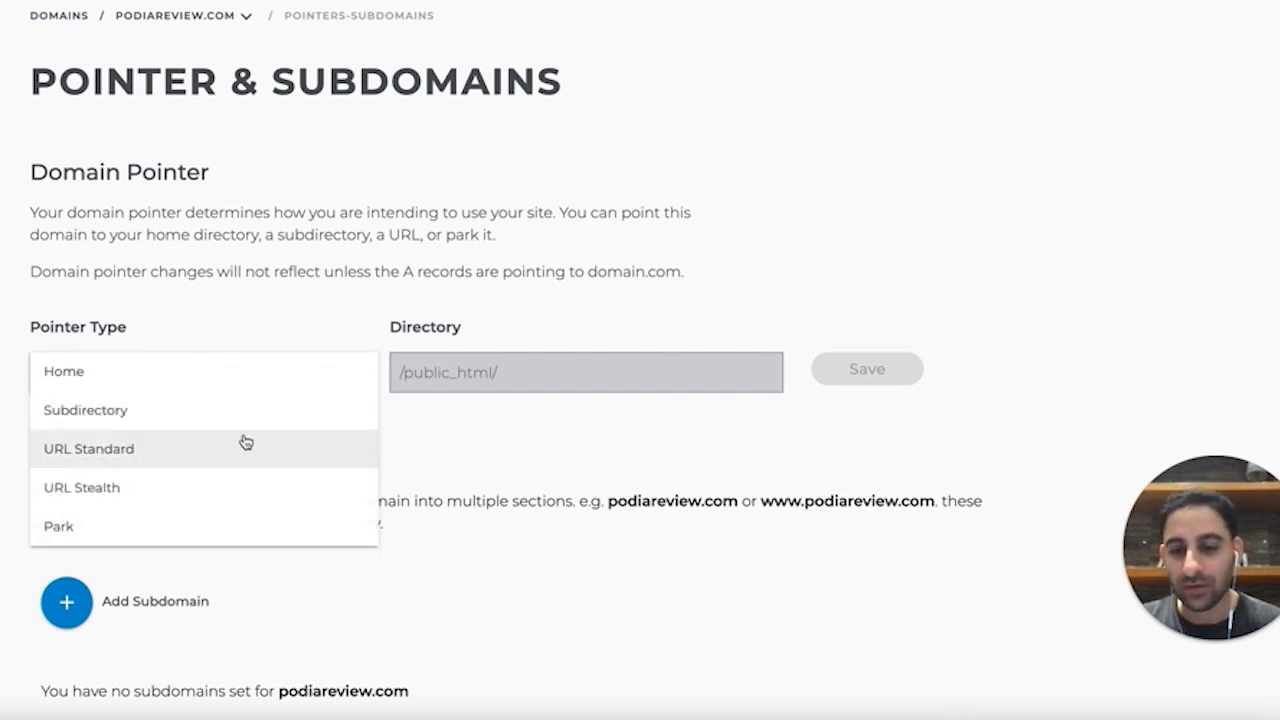
{"action": "left_click", "coordinate": [85, 448]}
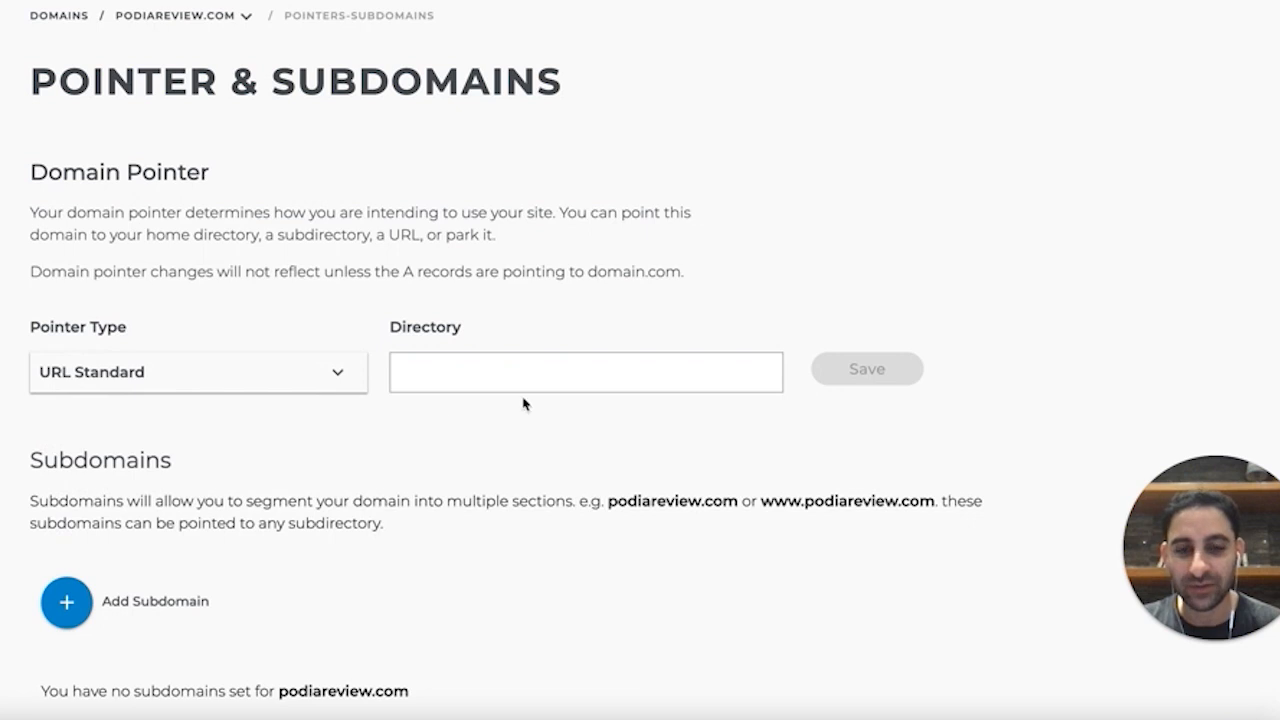
{"action": "left_click", "coordinate": [586, 369]}
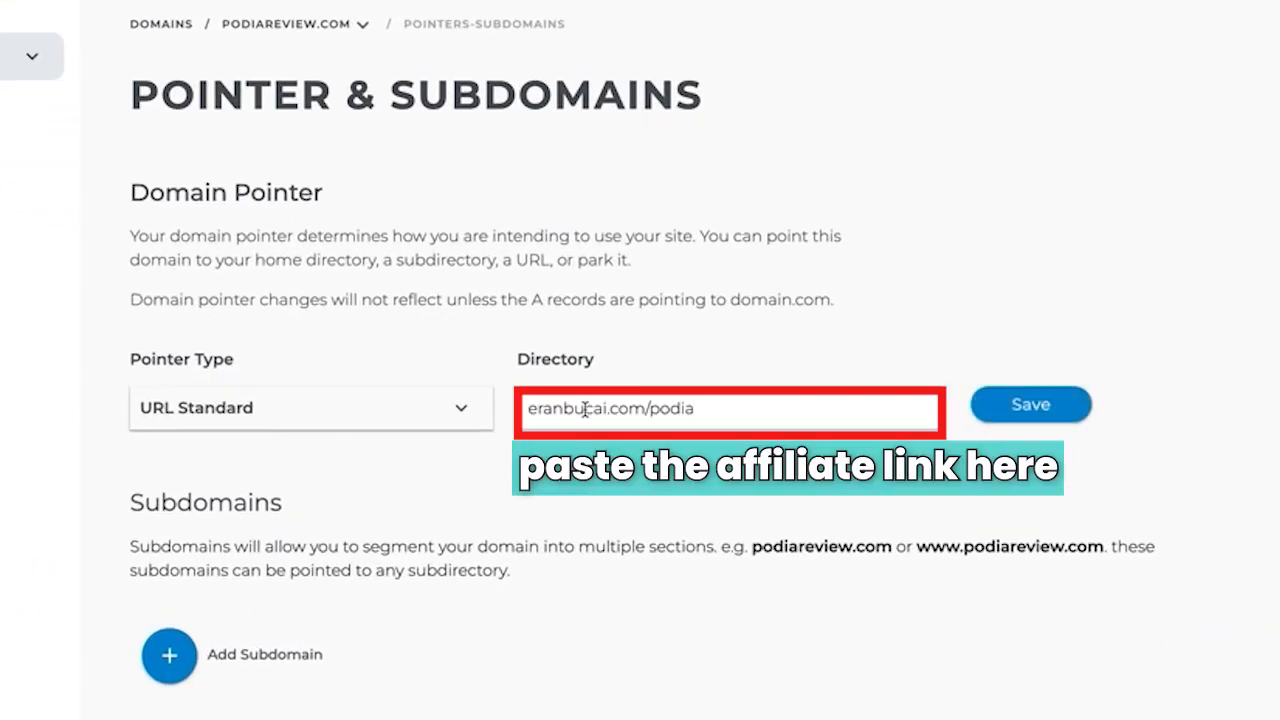
{"action": "left_click", "coordinate": [1030, 403]}
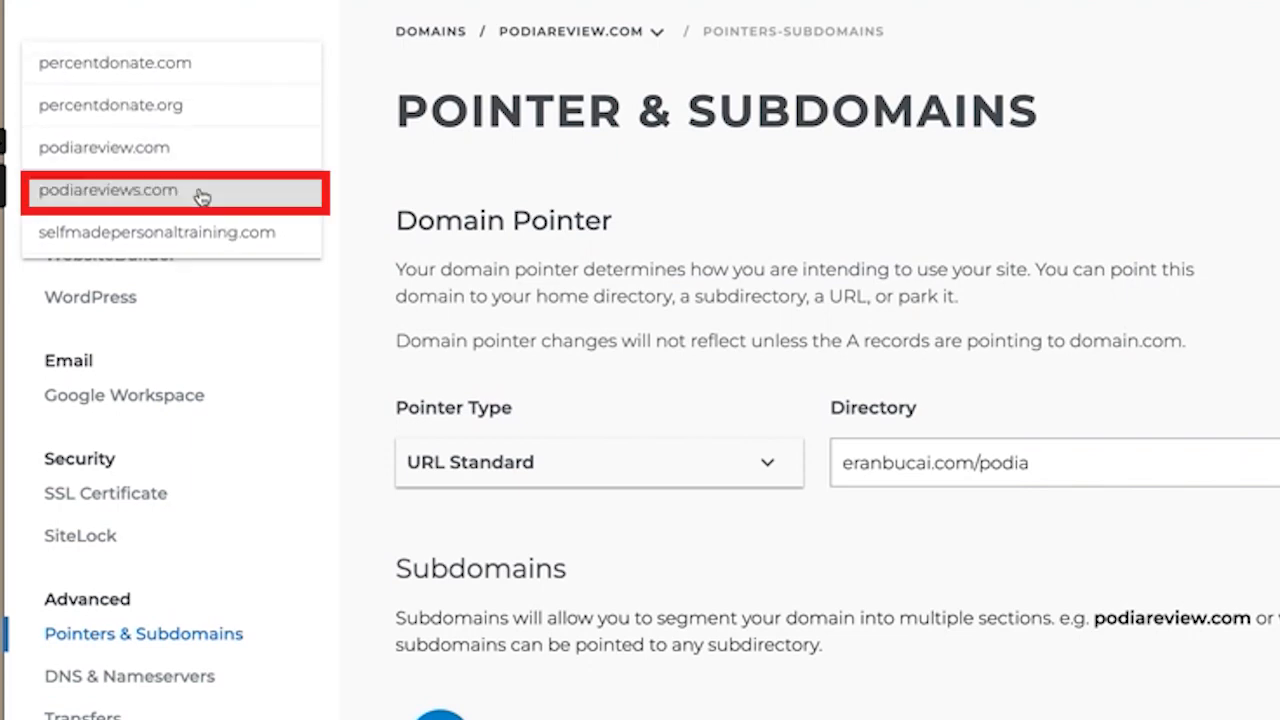
- Switch to podiareviews.com and open its pointer settings
{"action": "left_click", "coordinate": [108, 190]}
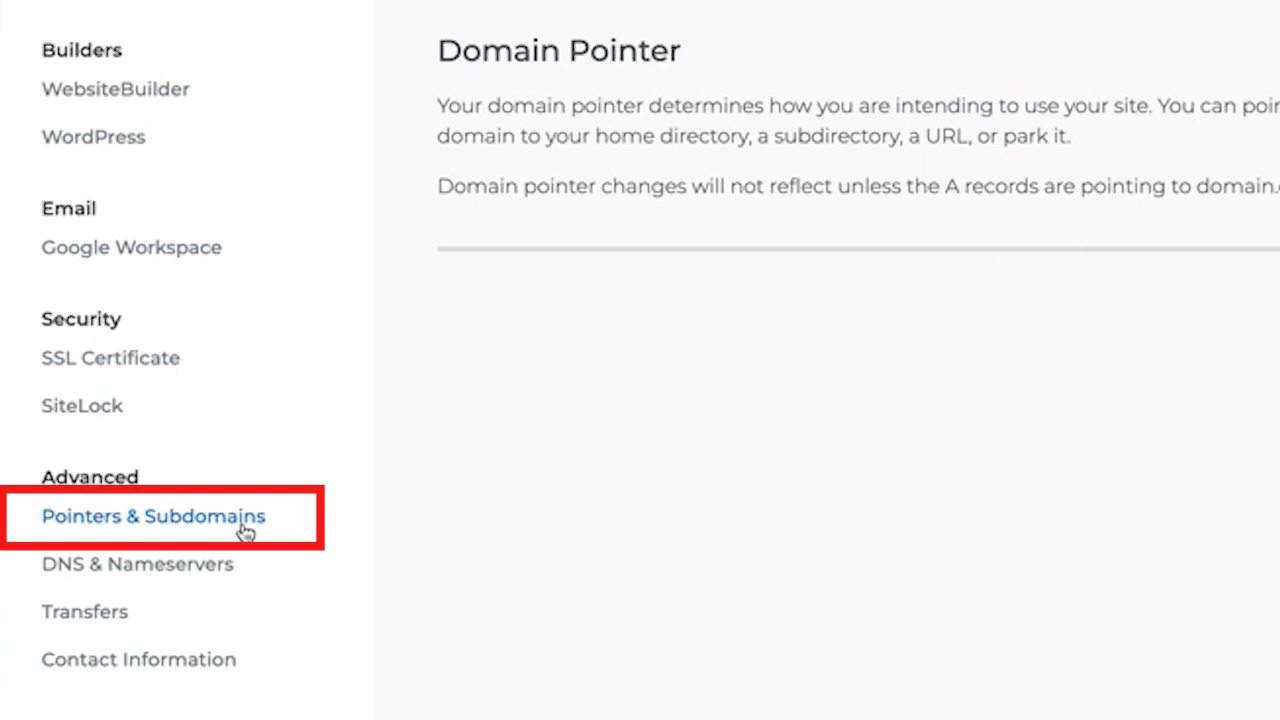
{"action": "left_click", "coordinate": [153, 517]}
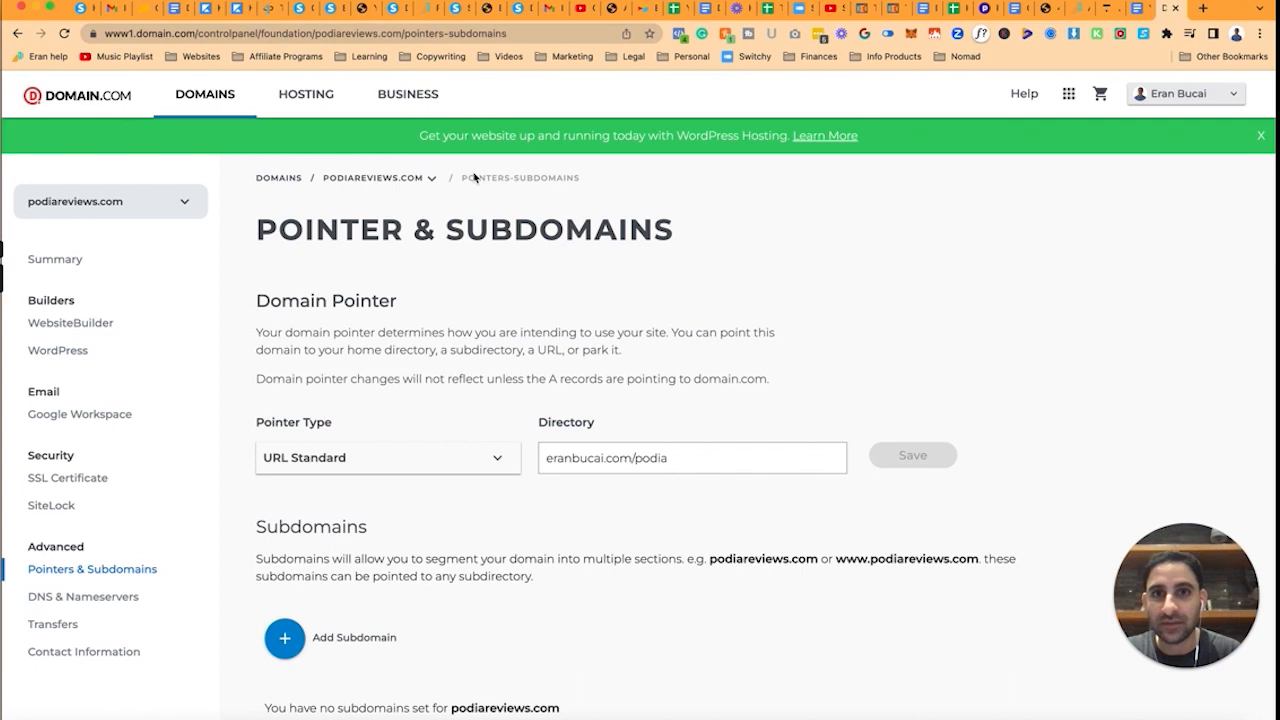
{"action": "mouse_move", "coordinate": [451, 302]}
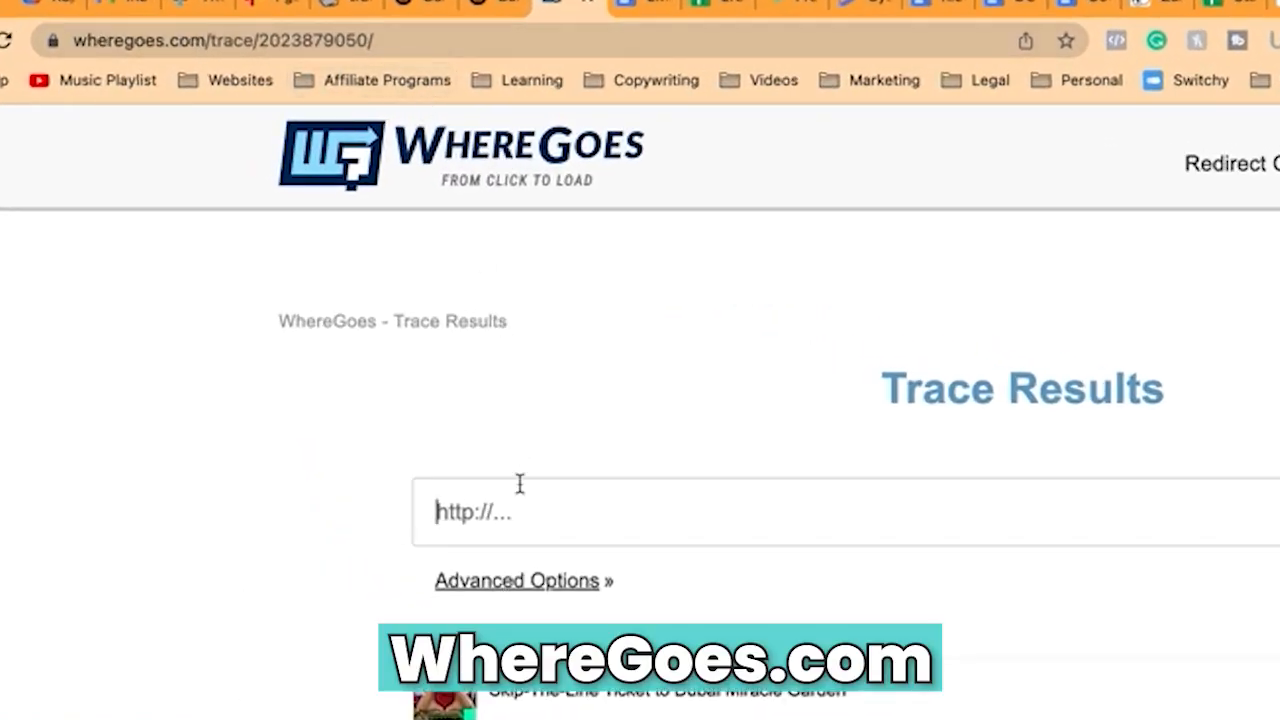
- Trace podiareviews.com and podiareview.com on WhereGoes and review the redirect chain
{"action": "type", "text": "podiar"}
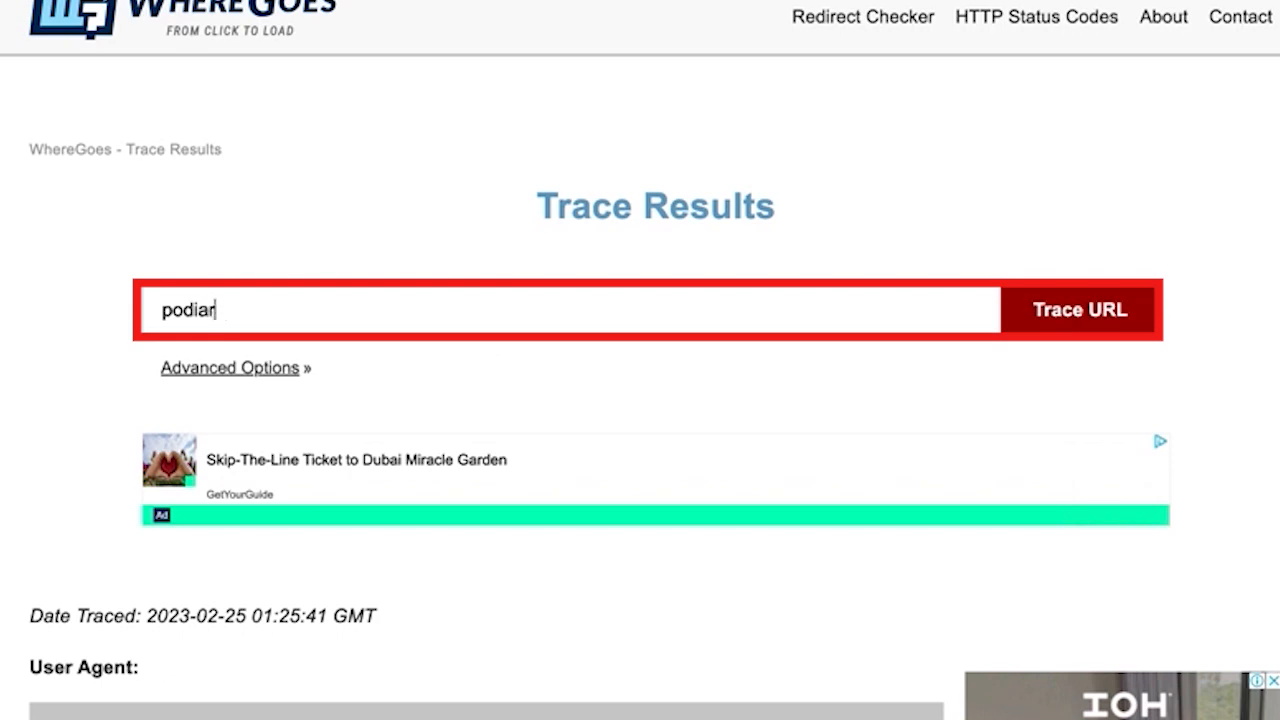
{"action": "left_click", "coordinate": [1080, 309]}
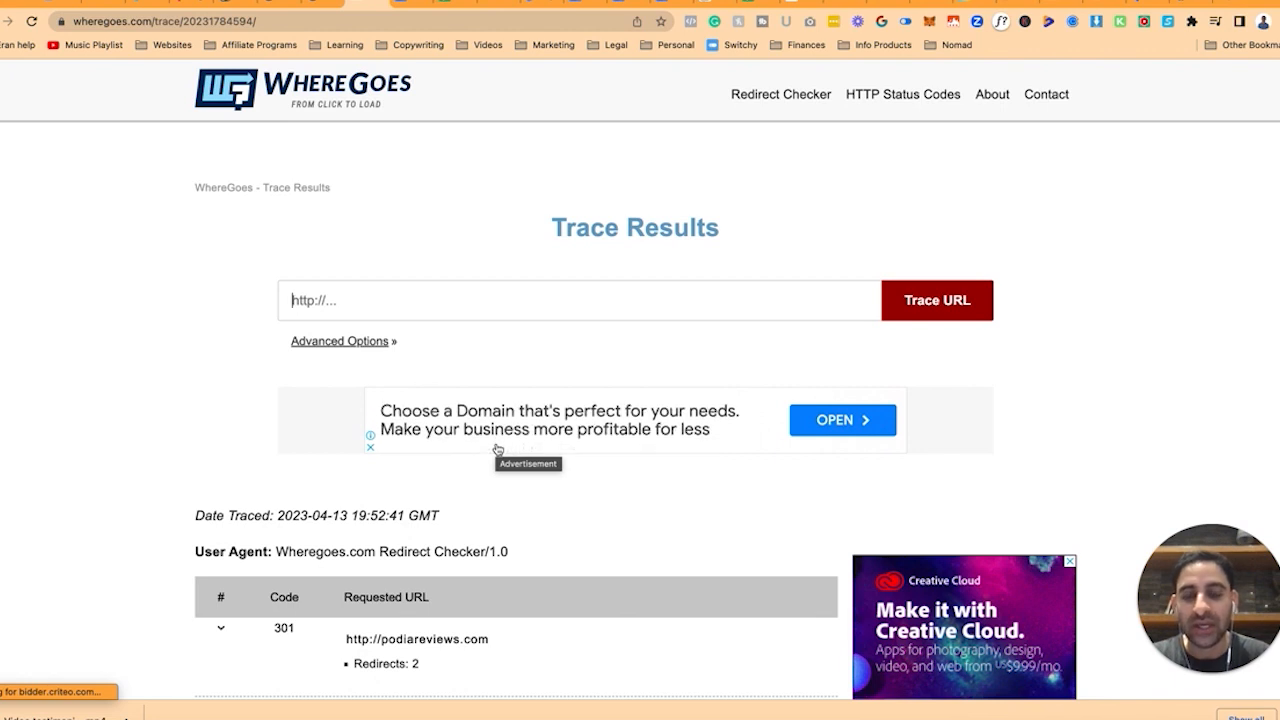
{"action": "type", "text": "podiareview.com"}
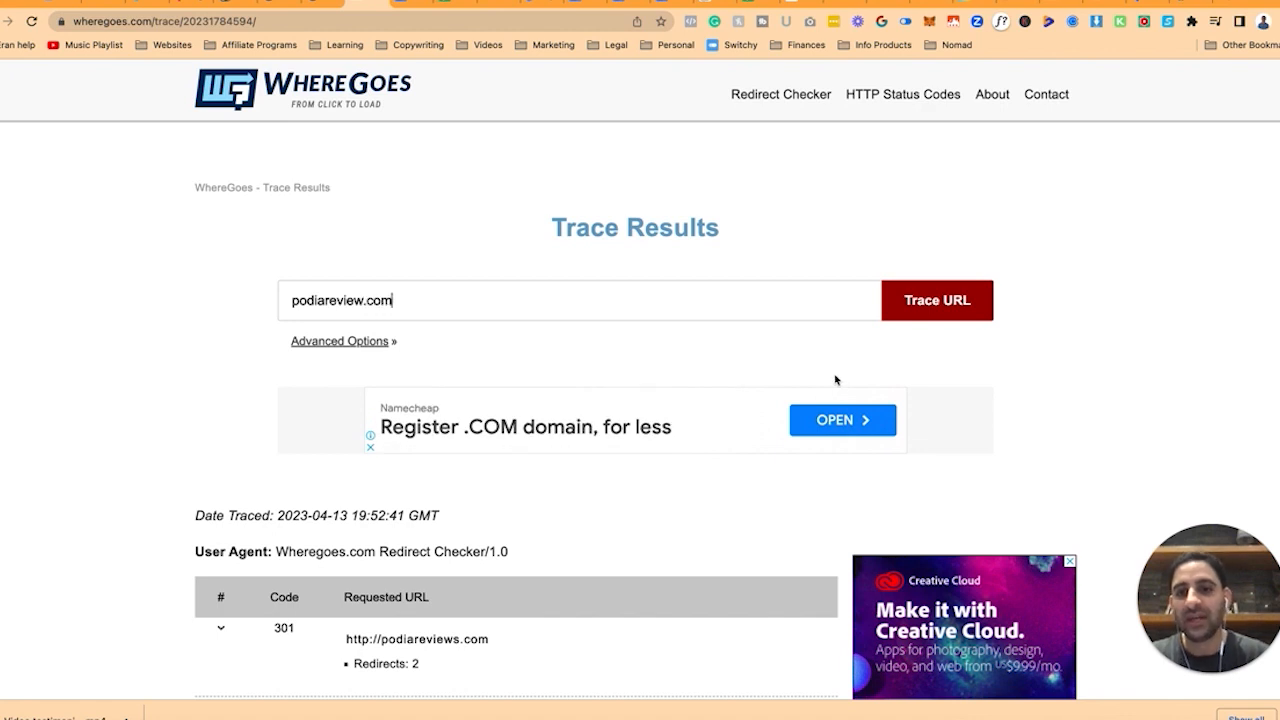
{"action": "left_click", "coordinate": [937, 300]}
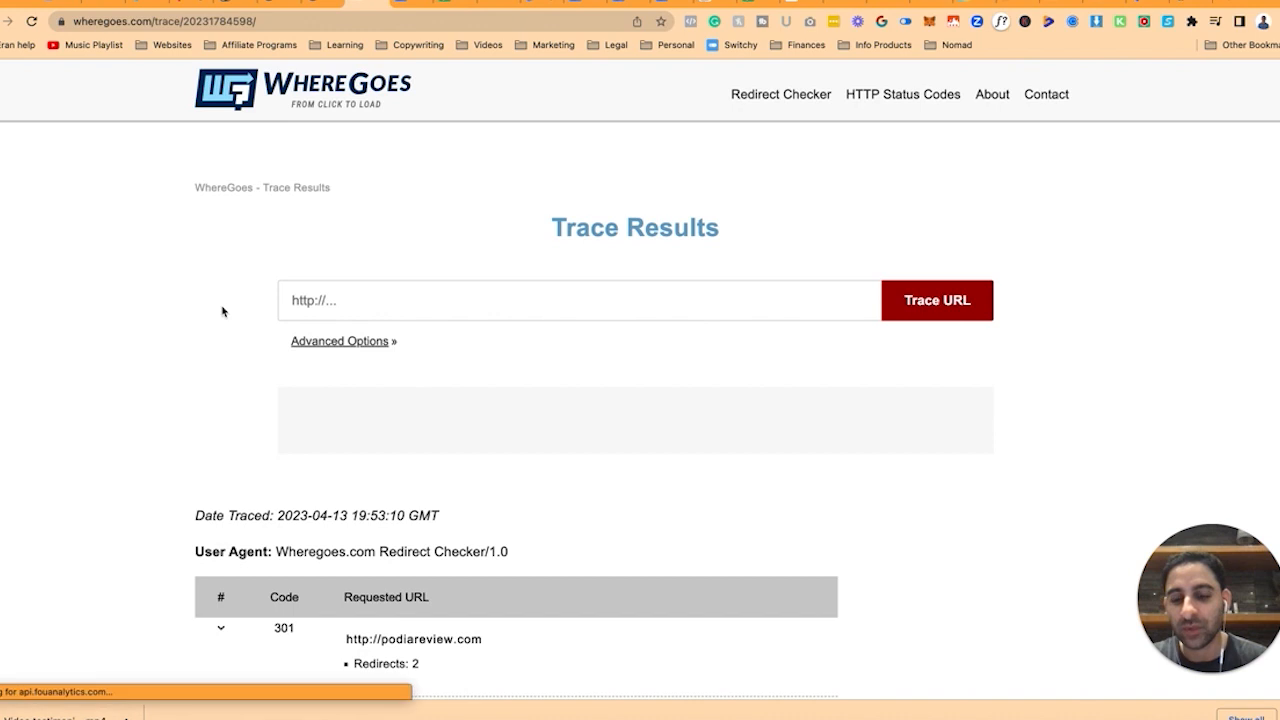
{"action": "scroll", "scroll_direction": "down", "scroll_amount": 3}
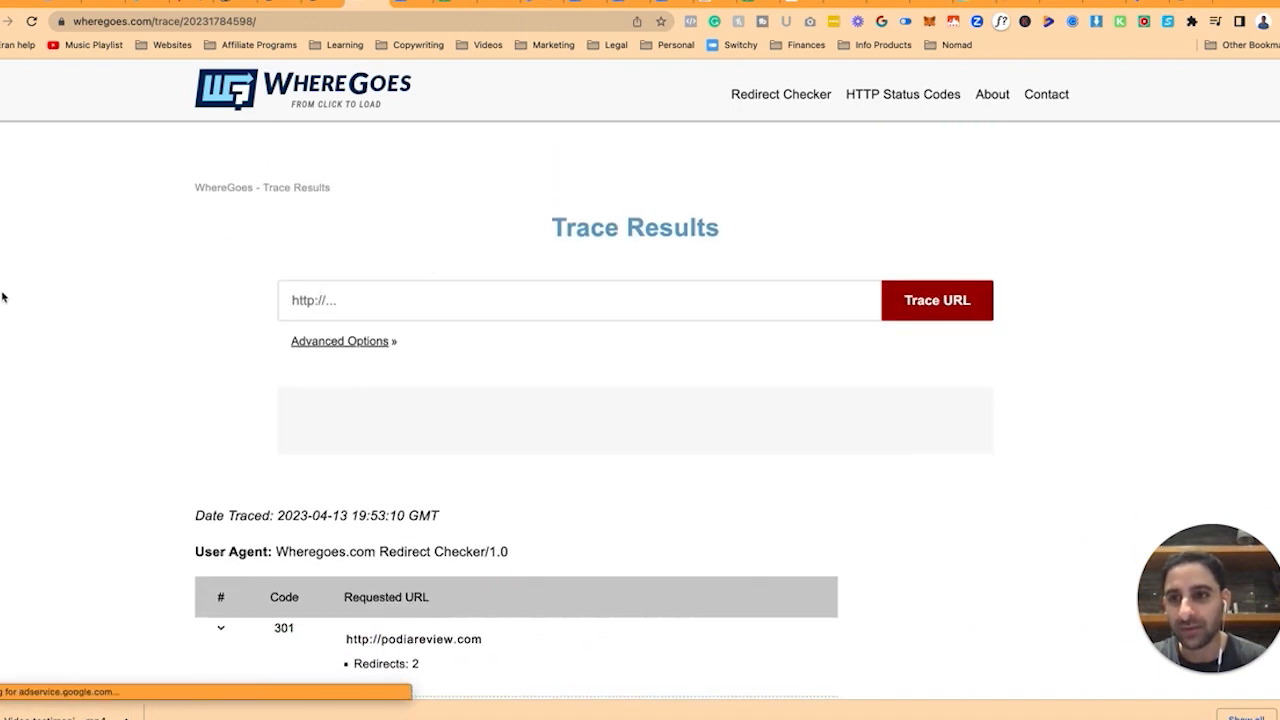
{"action": "scroll", "scroll_direction": "down", "scroll_amount": 3}
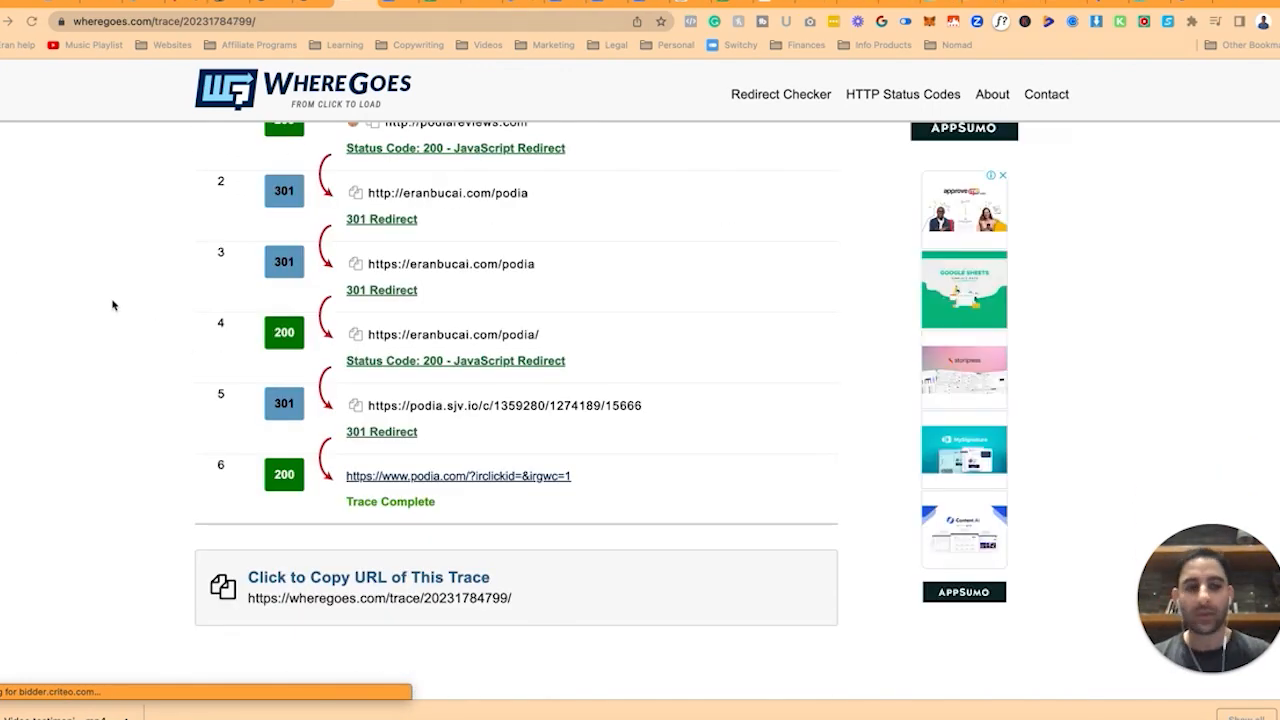
{"action": "scroll", "scroll_direction": "up", "scroll_amount": 3}
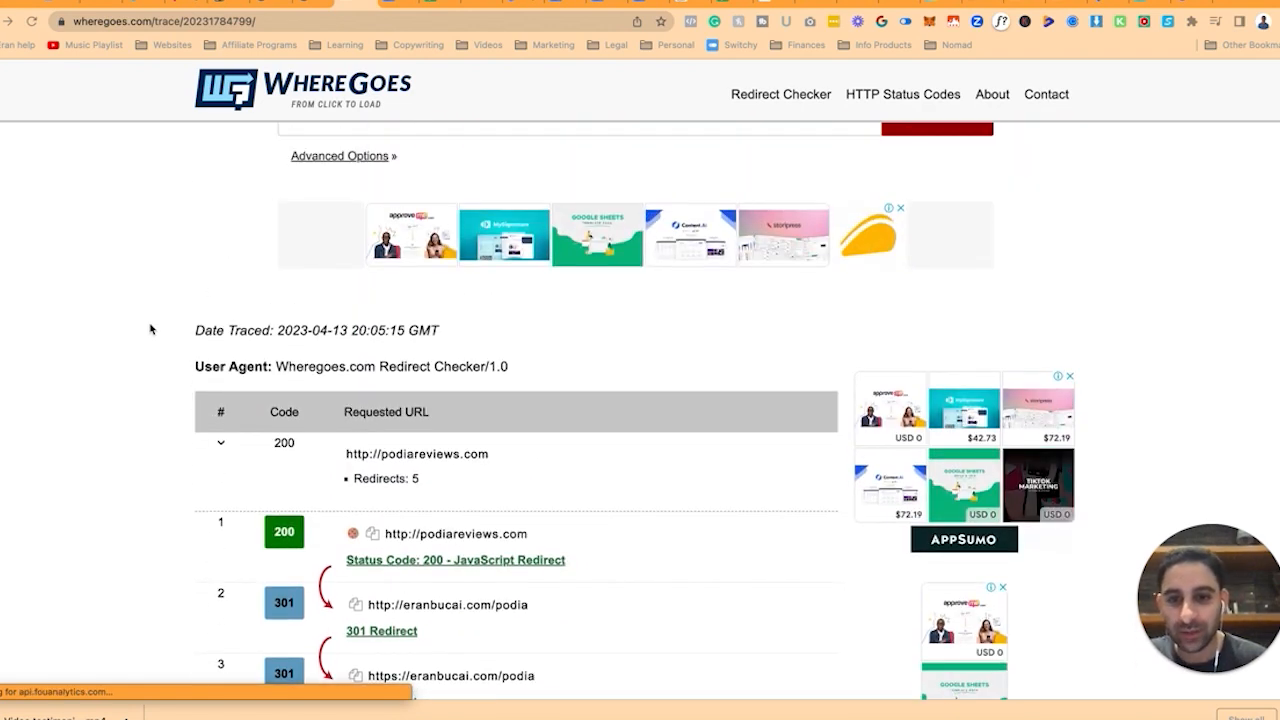
{"action": "scroll", "scroll_direction": "down", "scroll_amount": 3}
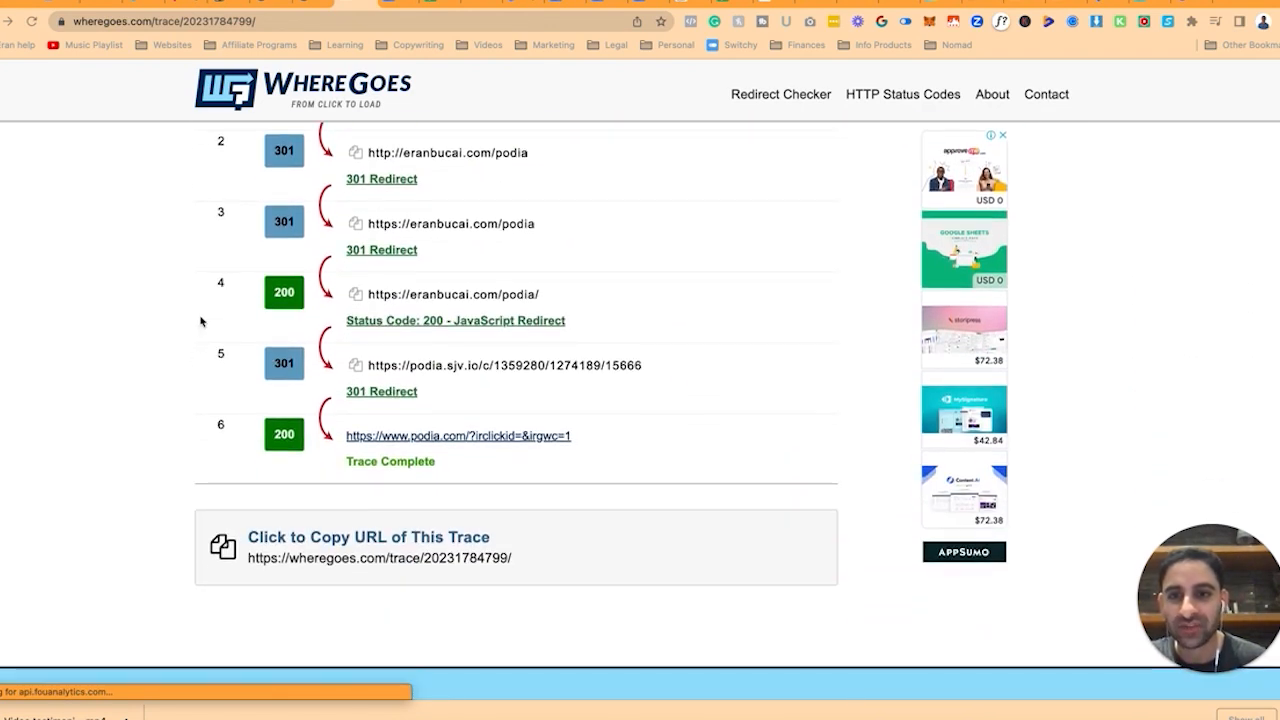